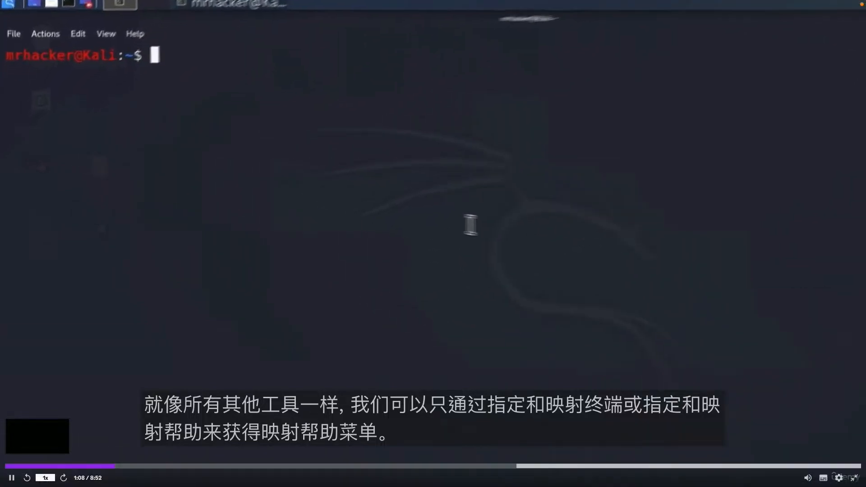
# Step: Run nmap --help and scroll through its usage and target specification options
pyautogui.write('nmap')
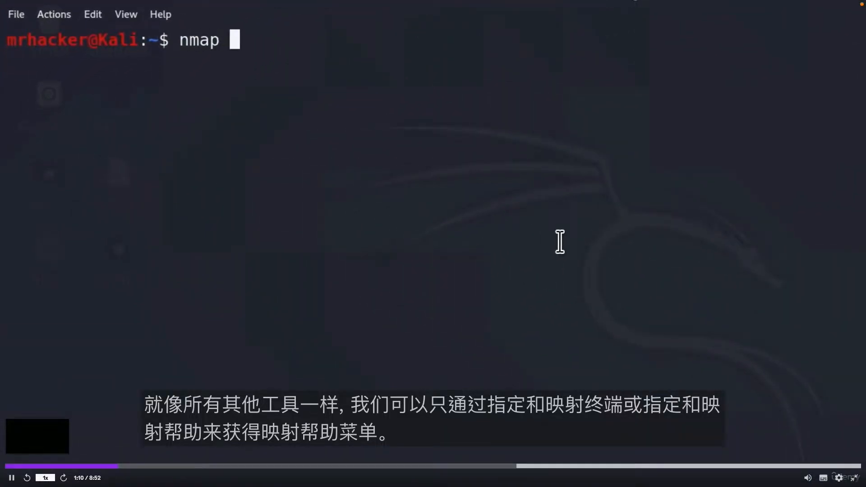
pyautogui.write('--help')
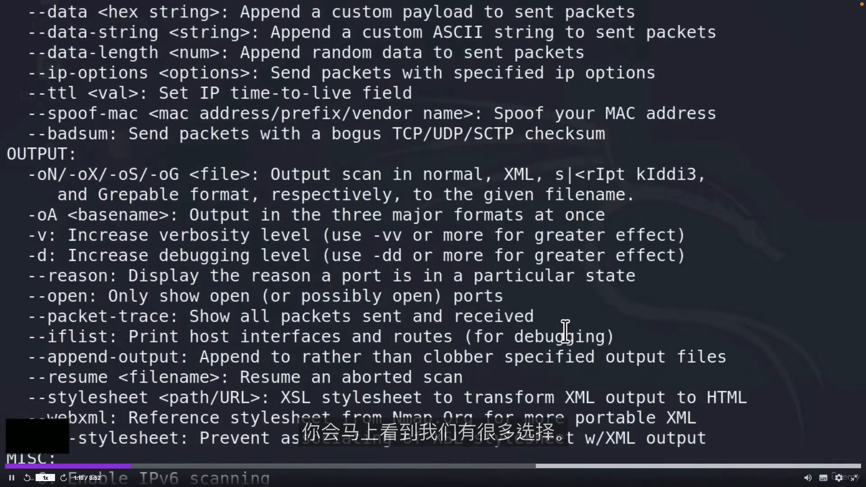
pyautogui.scroll(-3)
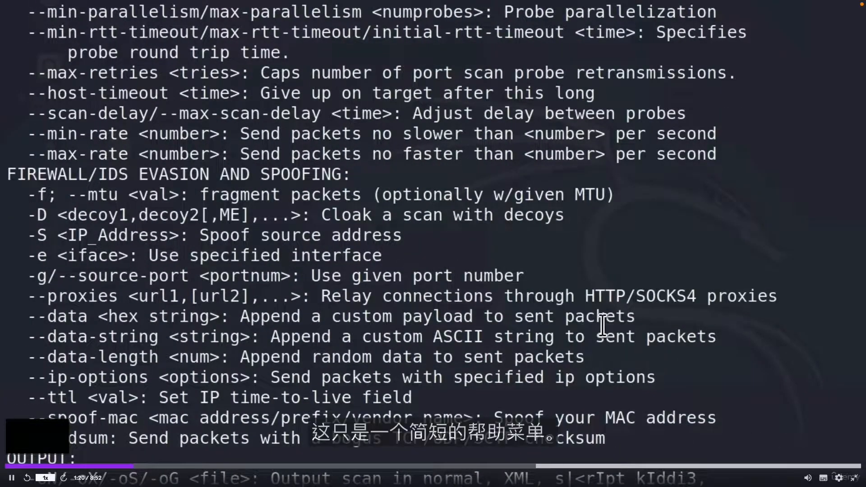
pyautogui.scroll(-3)
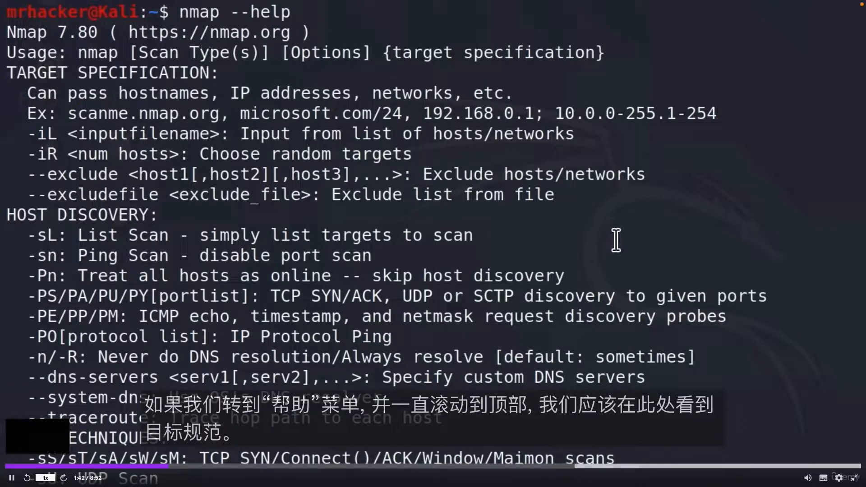
pyautogui.moveTo(55, 76)
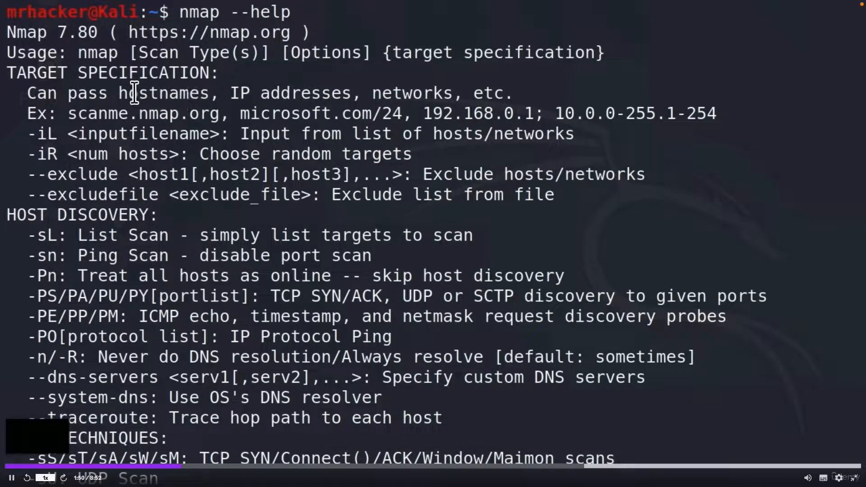
pyautogui.doubleClick(292, 93)
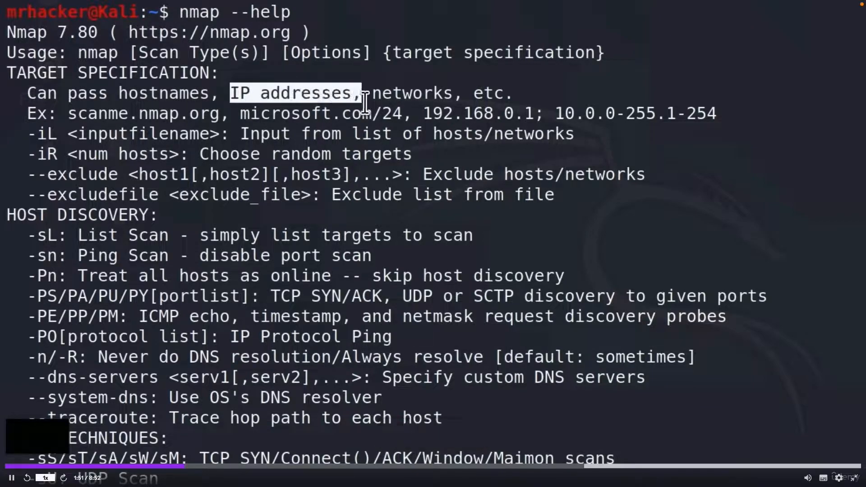
pyautogui.doubleClick(412, 93)
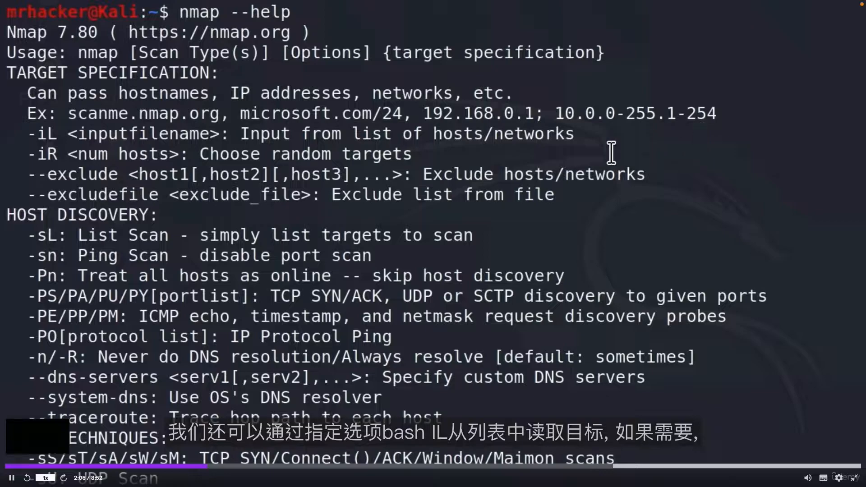
pyautogui.doubleClick(42, 133)
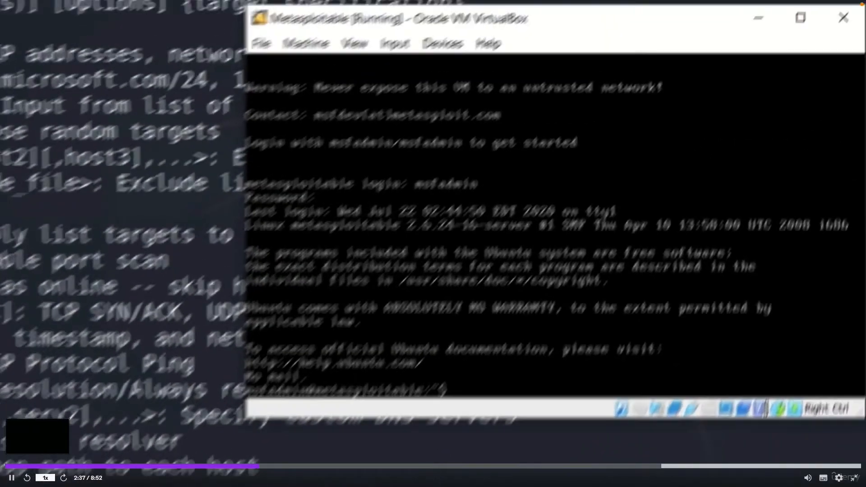
# Step: Run ifconfig in the Metasploitable VM to read its IP 192.168.1.6, then minimize the window
pyautogui.write('ifconfig')
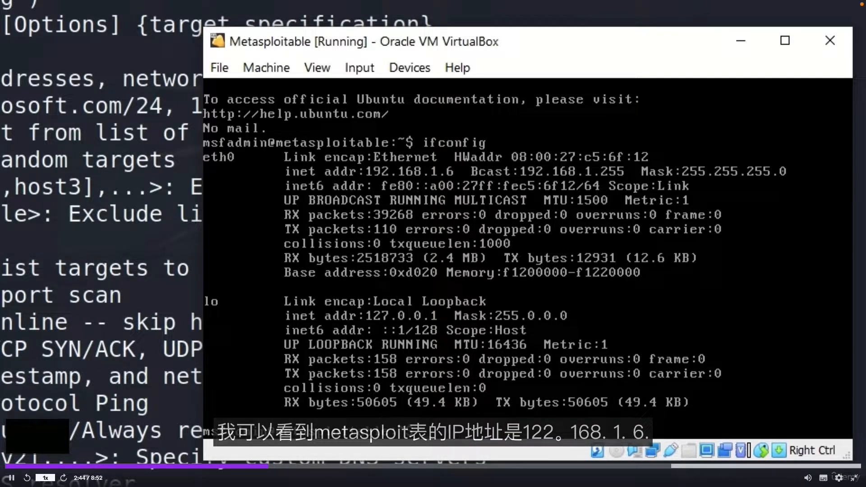
pyautogui.moveTo(739, 41)
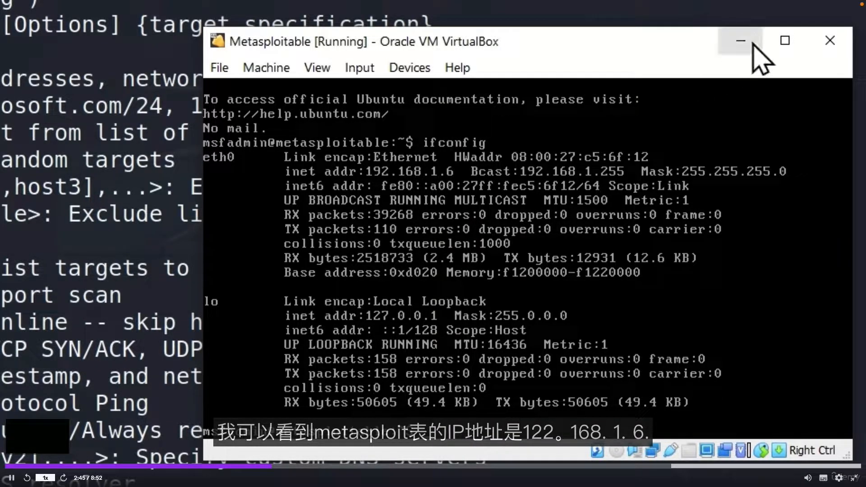
pyautogui.click(740, 40)
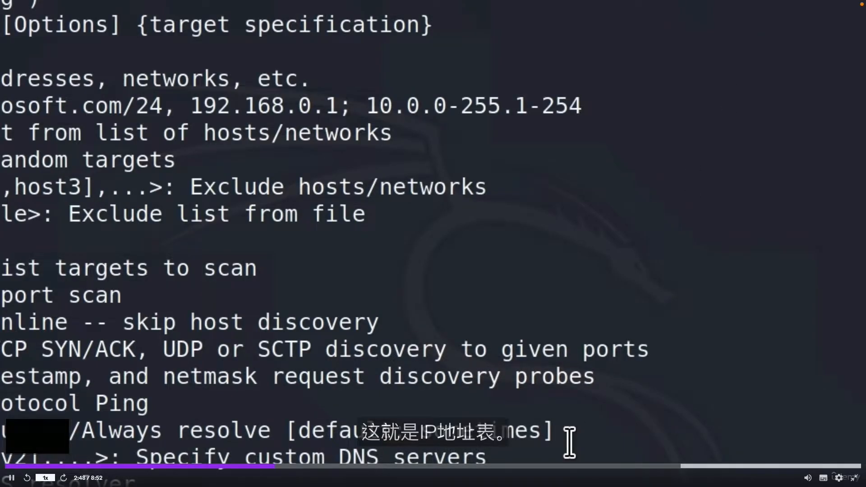
# Step: Run a default Nmap scan of 192.168.1.6 and view its open TCP ports
pyautogui.scroll(-3)
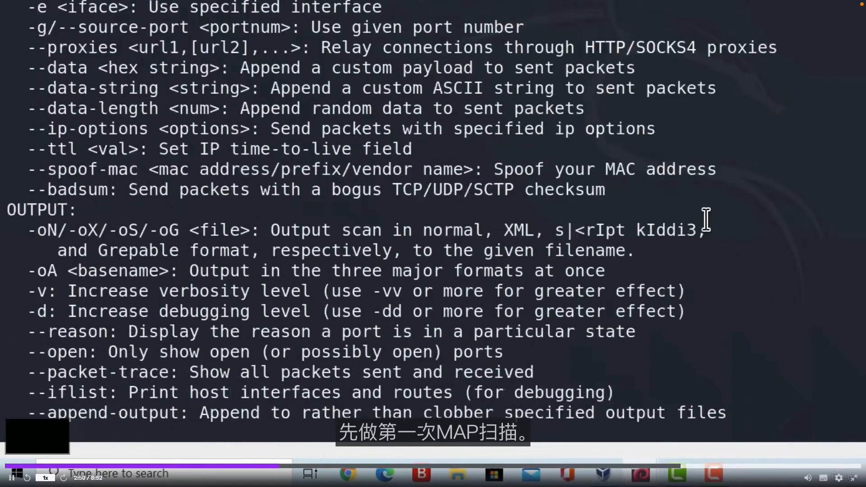
pyautogui.scroll(-3)
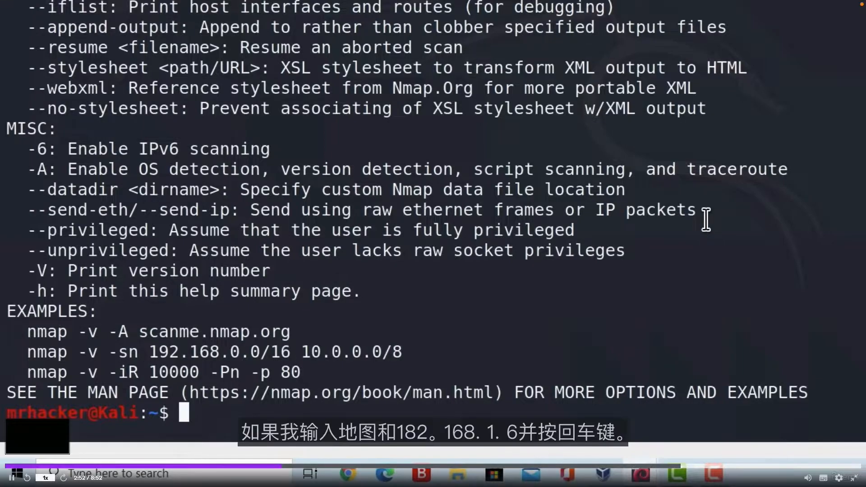
pyautogui.write('nmap 19')
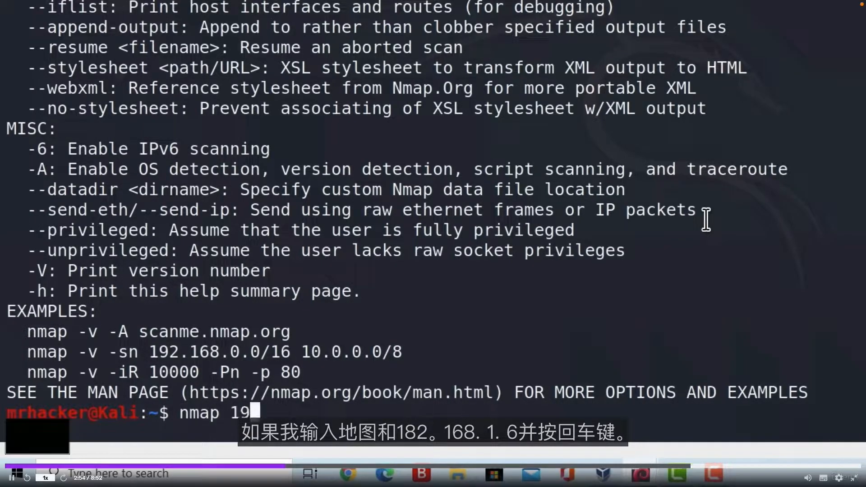
pyautogui.write('2.168.1.6')
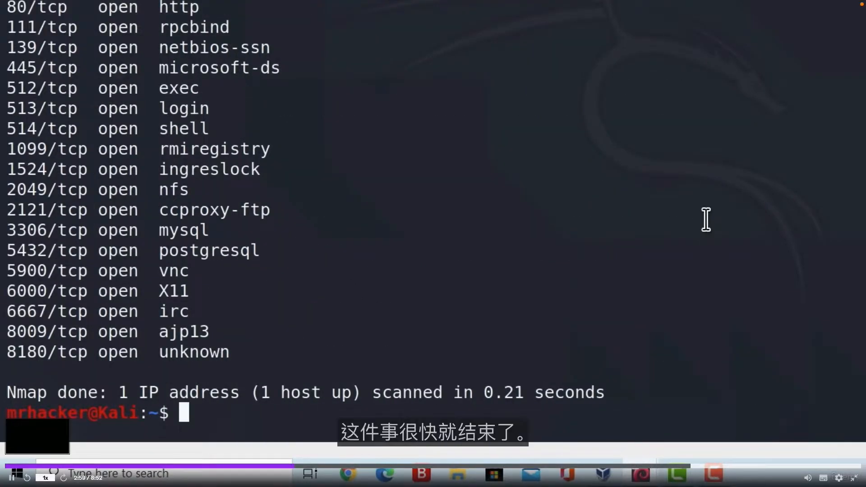
pyautogui.moveTo(515, 174)
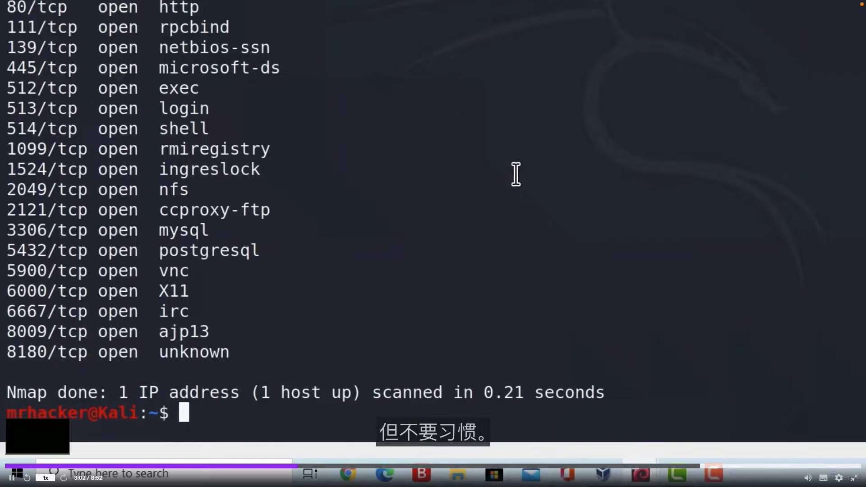
pyautogui.scroll(-3)
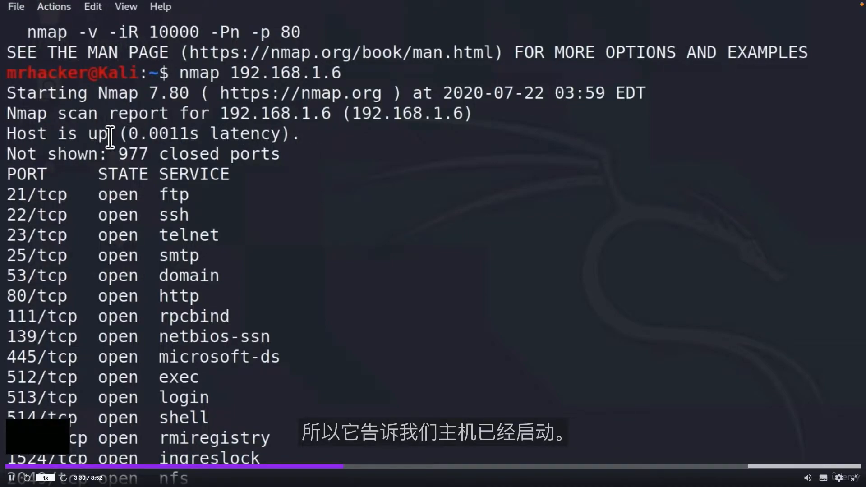
pyautogui.moveTo(16, 185)
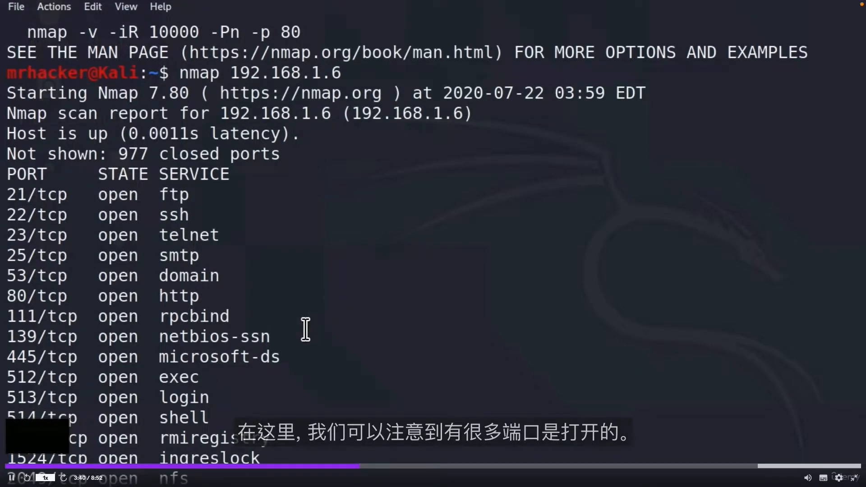
pyautogui.scroll(-3)
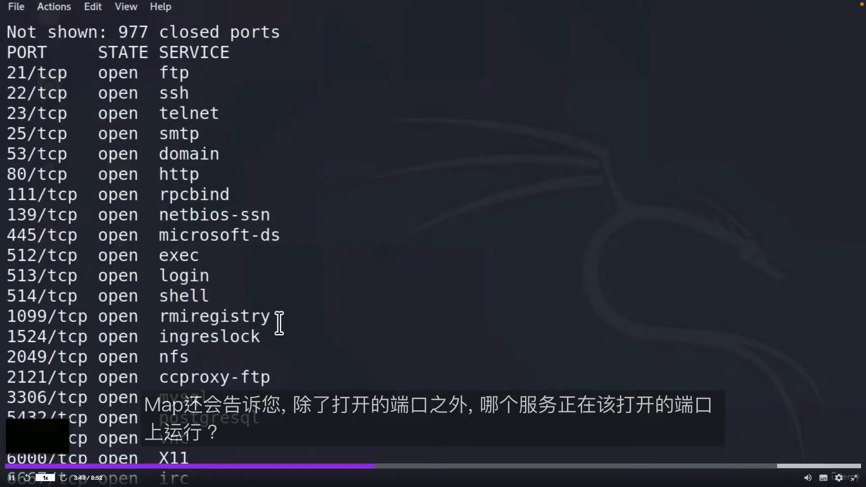
pyautogui.moveTo(262, 323)
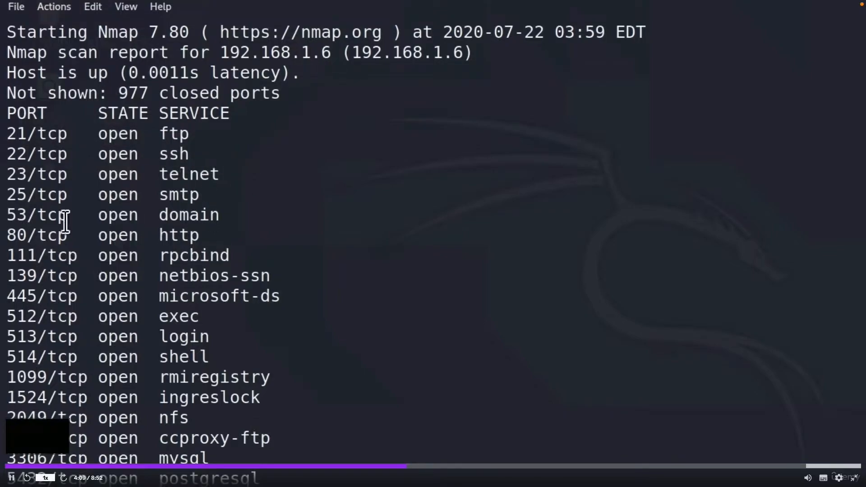
pyautogui.doubleClick(99, 235)
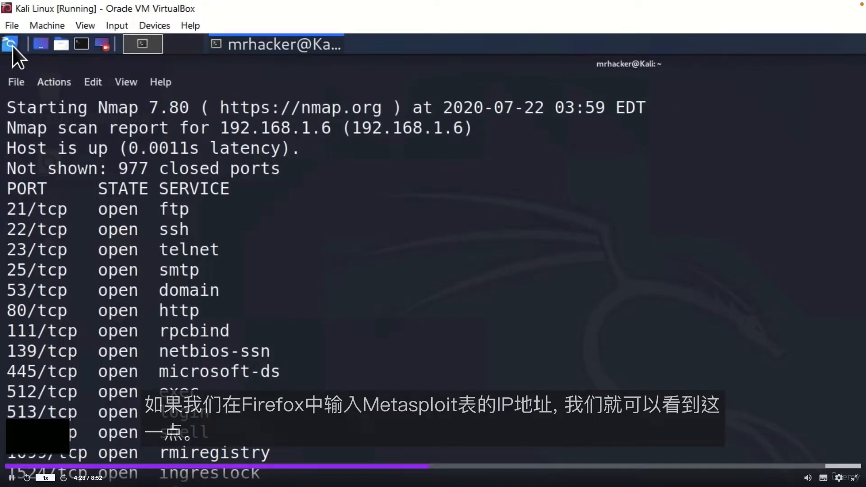
# Step: Launch Firefox and load the Metasploitable2 page at 192.168.1.6
pyautogui.write('fire')
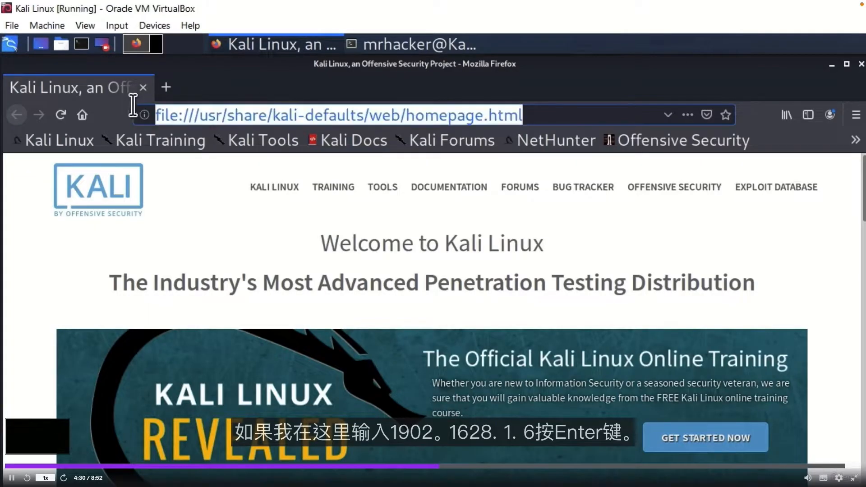
pyautogui.write('192.168.1.6')
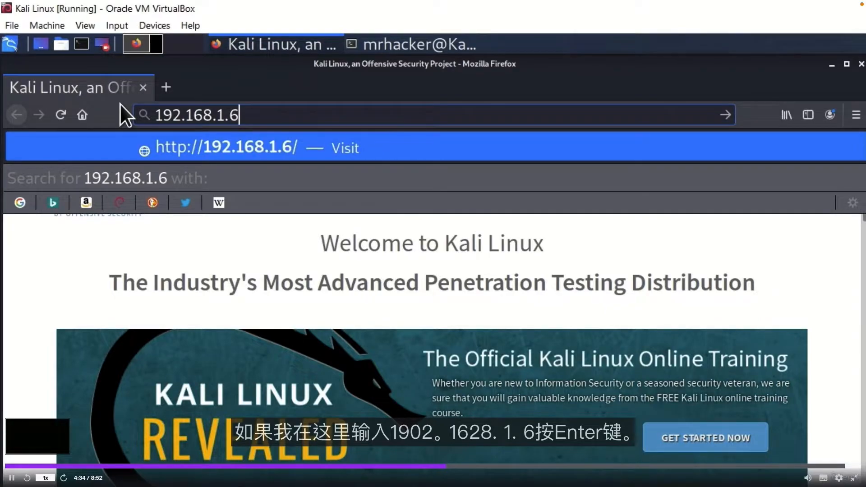
pyautogui.press('Return')
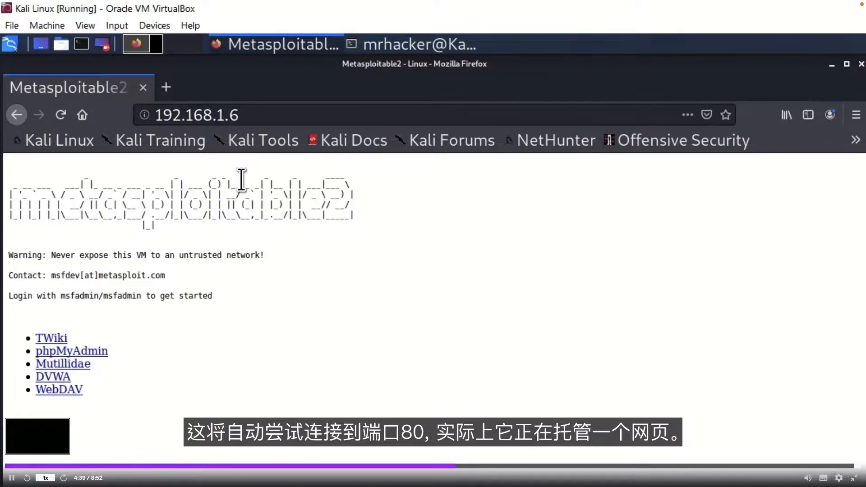
pyautogui.moveTo(197, 278)
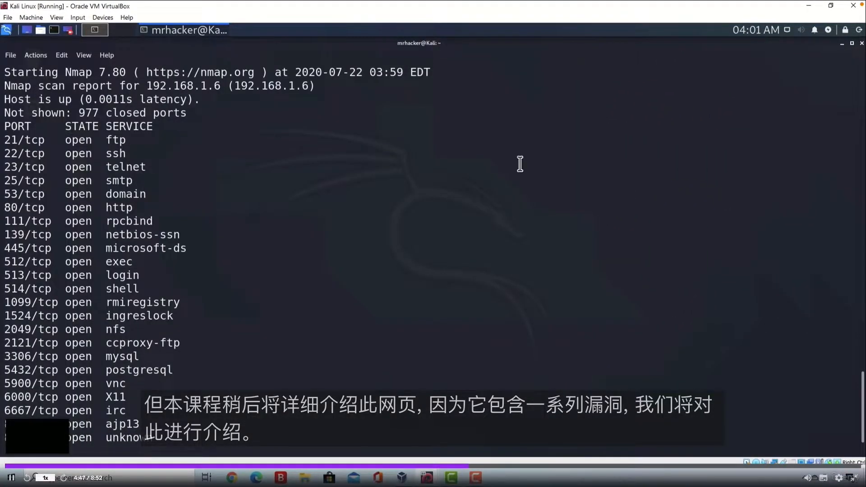
pyautogui.moveTo(452, 214)
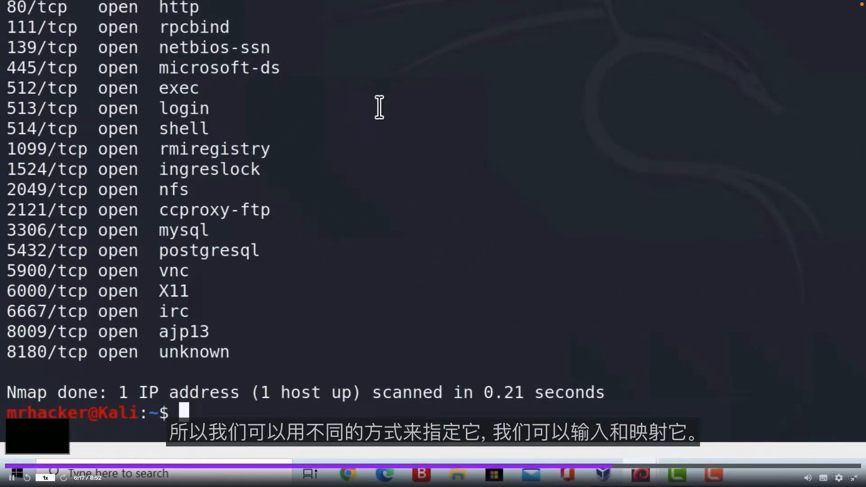
# Step: Run nmap against the 192.168.1.1/24 subnet and review the 3 hosts found up
pyautogui.write('nmap 192.')
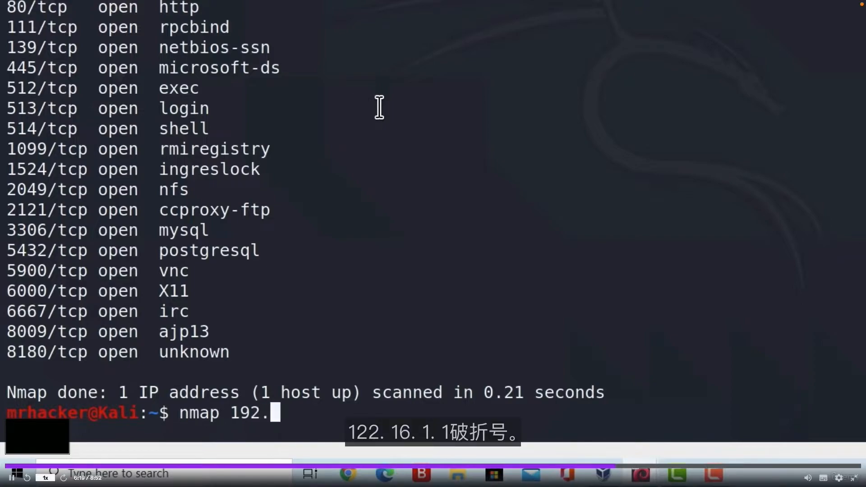
pyautogui.write('168.1.1-')
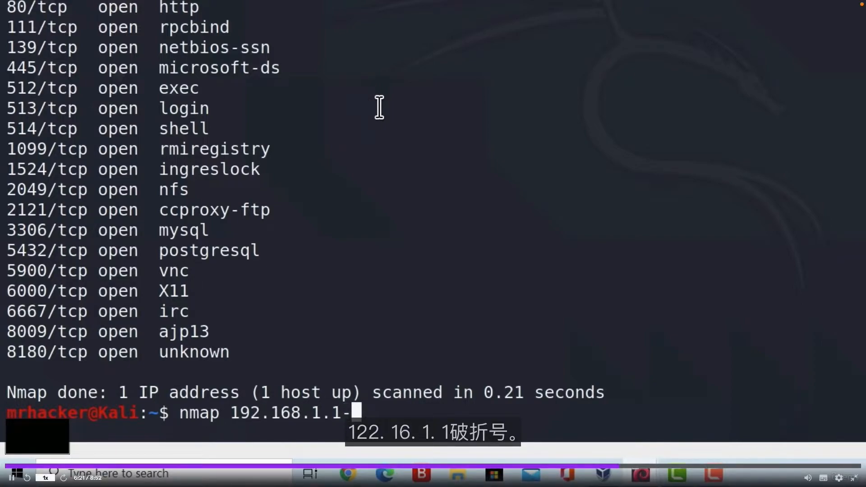
pyautogui.write('255')
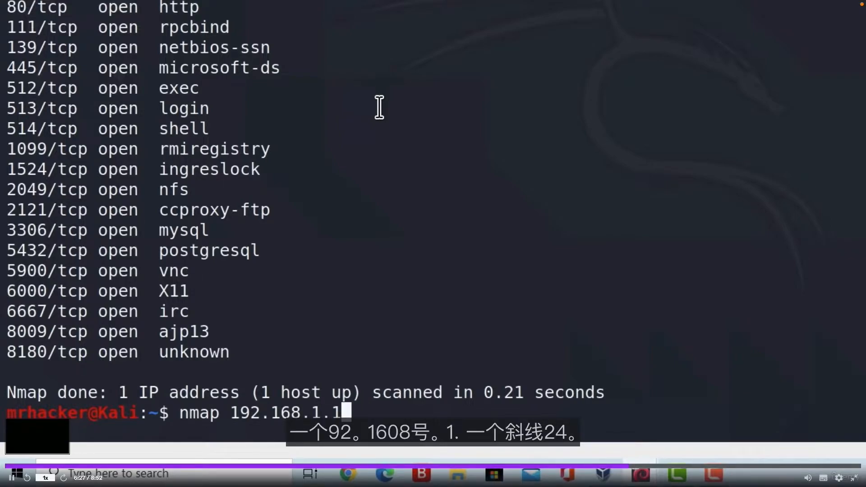
pyautogui.write('/24')
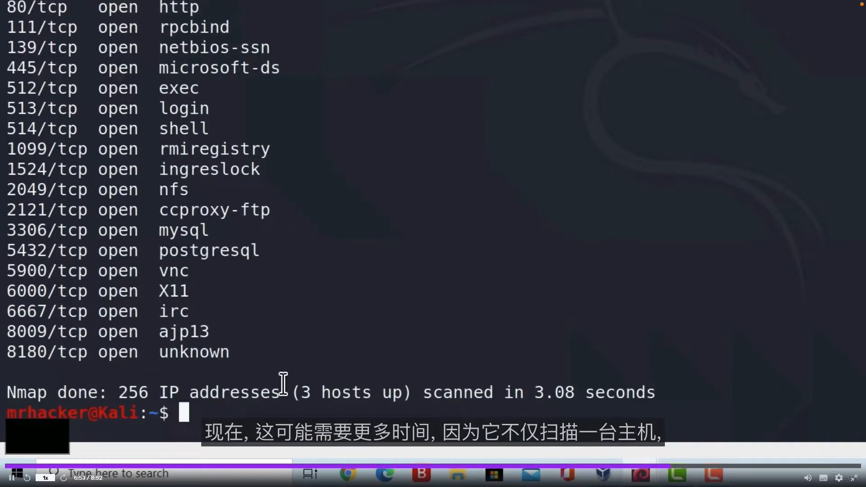
pyautogui.moveTo(375, 292)
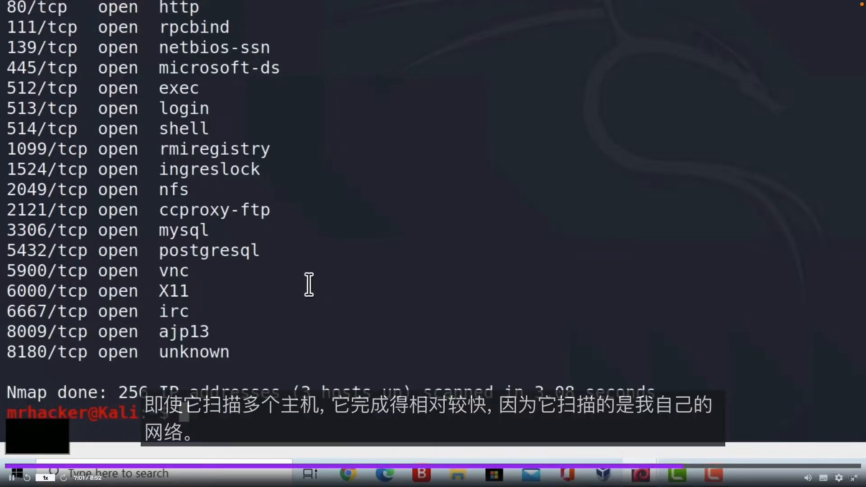
pyautogui.moveTo(325, 304)
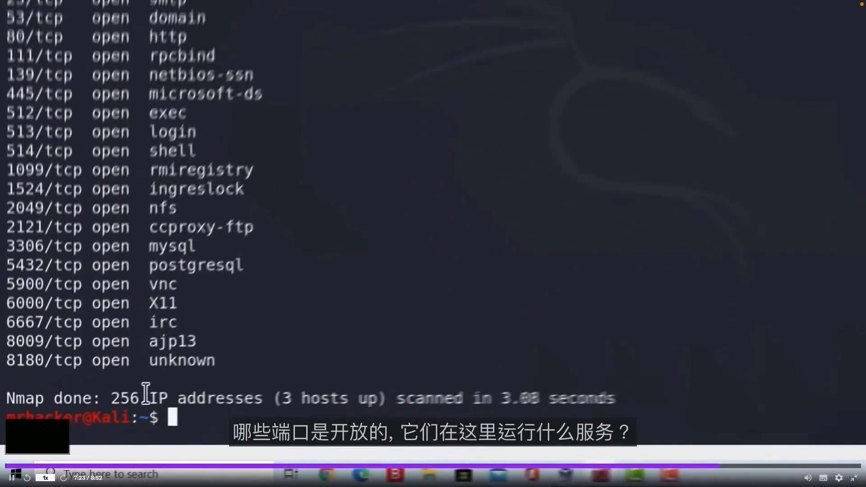
pyautogui.scroll(-3)
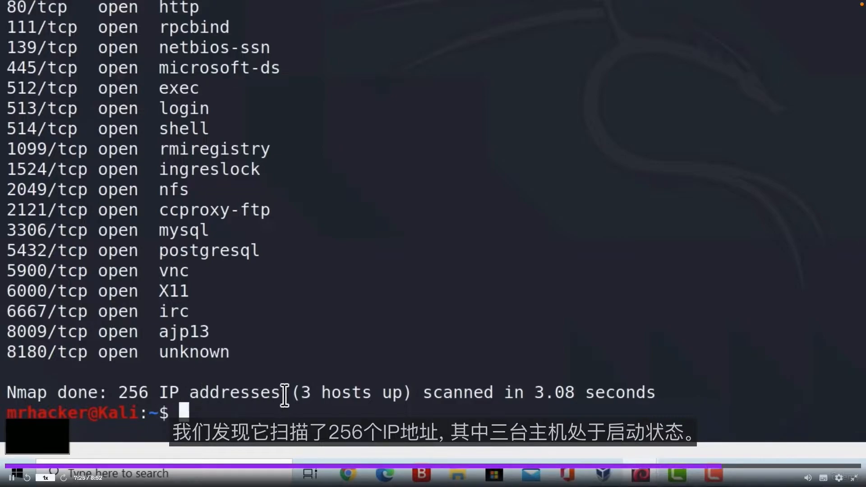
pyautogui.moveTo(440, 394)
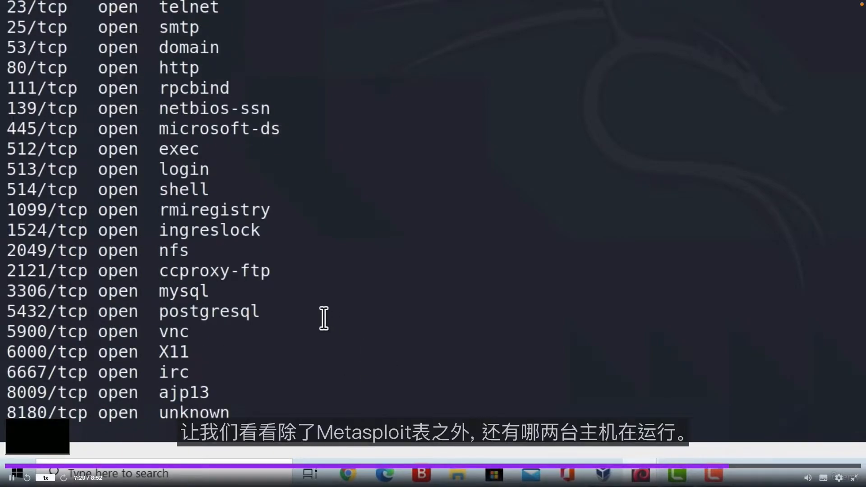
pyautogui.scroll(-3)
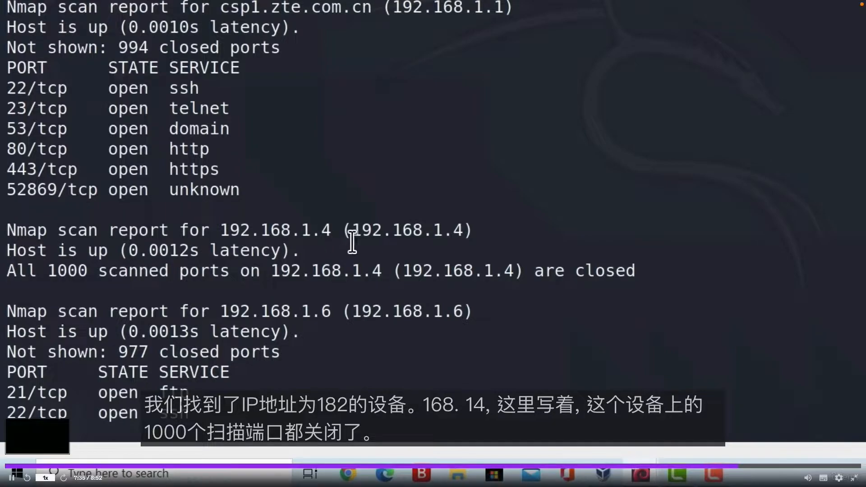
pyautogui.doubleClick(408, 230)
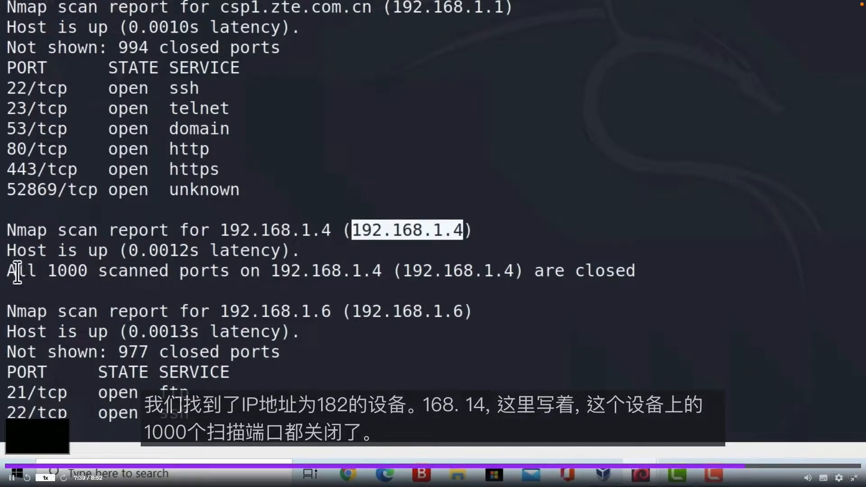
pyautogui.moveTo(232, 274)
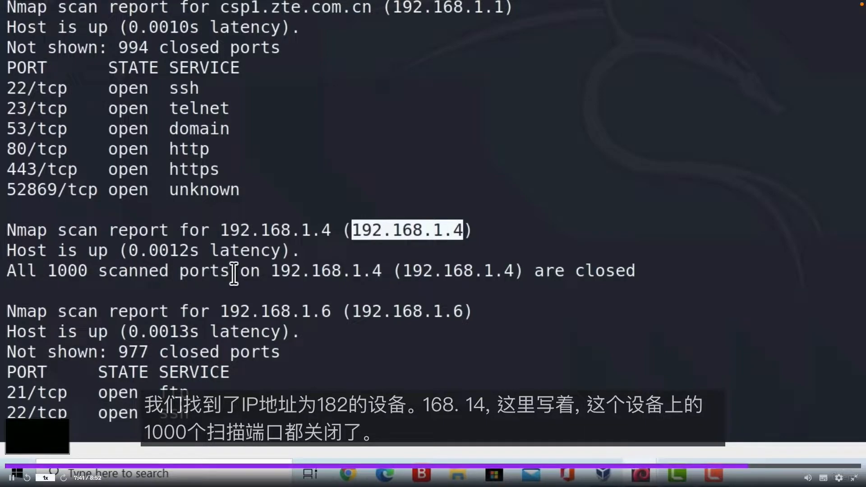
pyautogui.moveTo(562, 271)
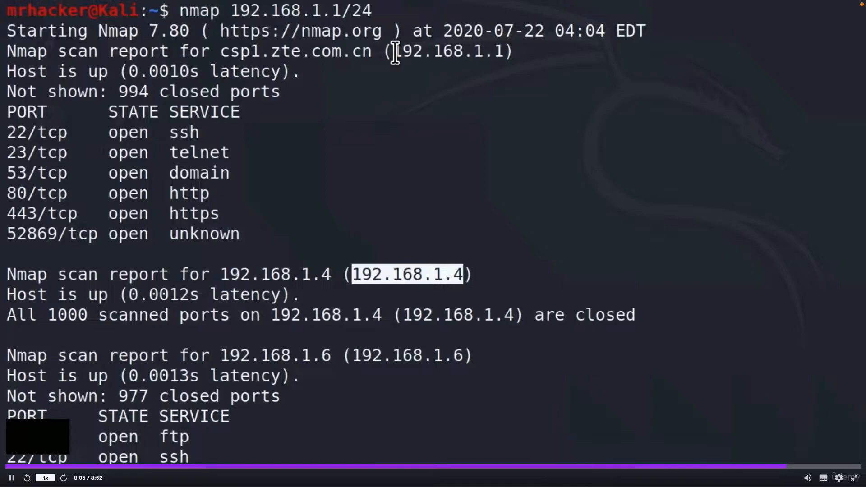
pyautogui.moveTo(275, 147)
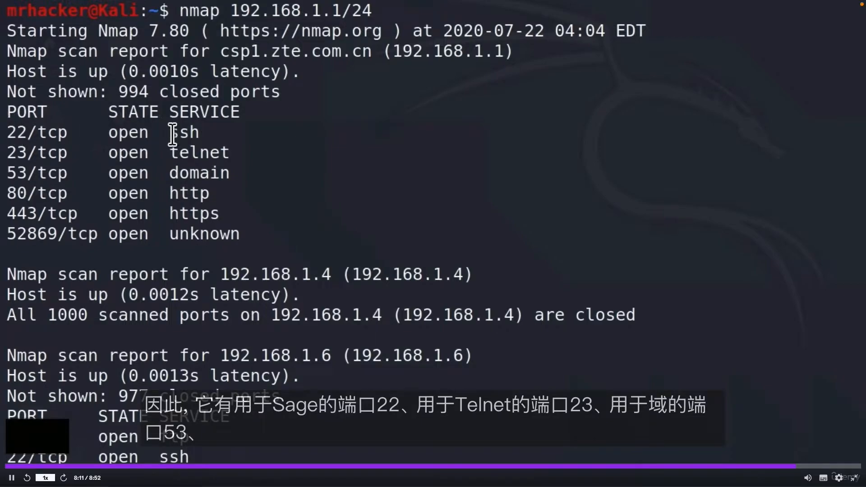
pyautogui.moveTo(179, 159)
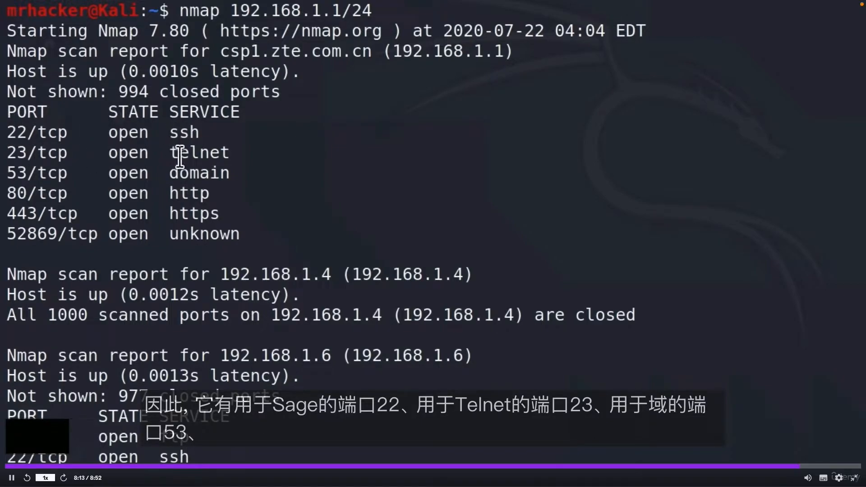
pyautogui.moveTo(205, 176)
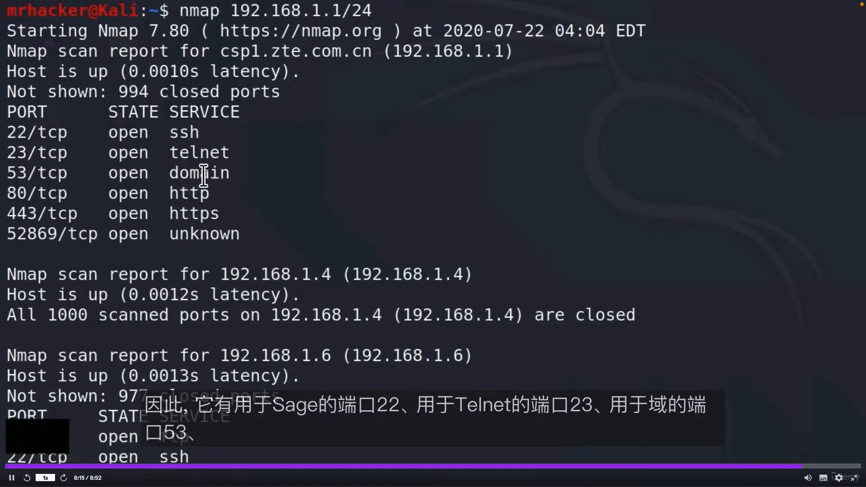
pyautogui.moveTo(16, 205)
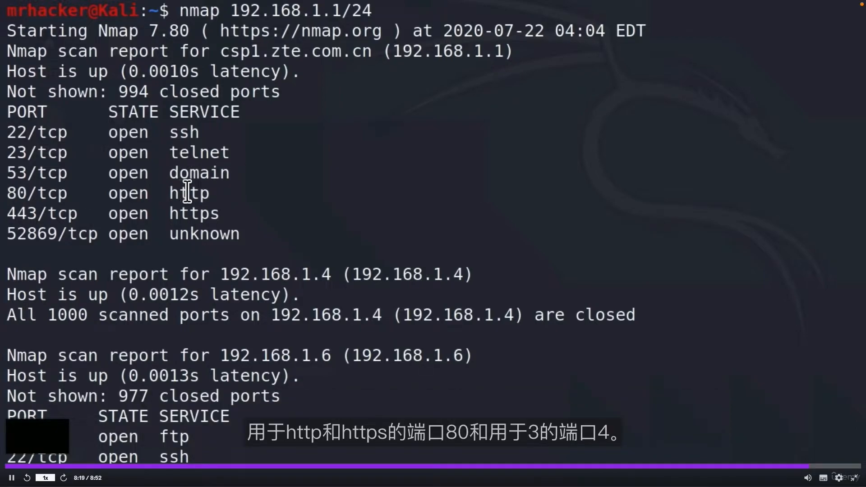
pyautogui.moveTo(246, 215)
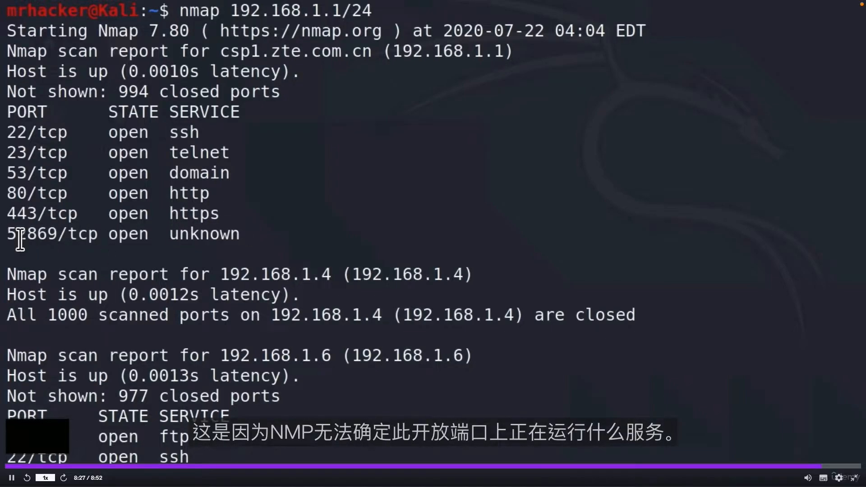
pyautogui.doubleClick(52, 233)
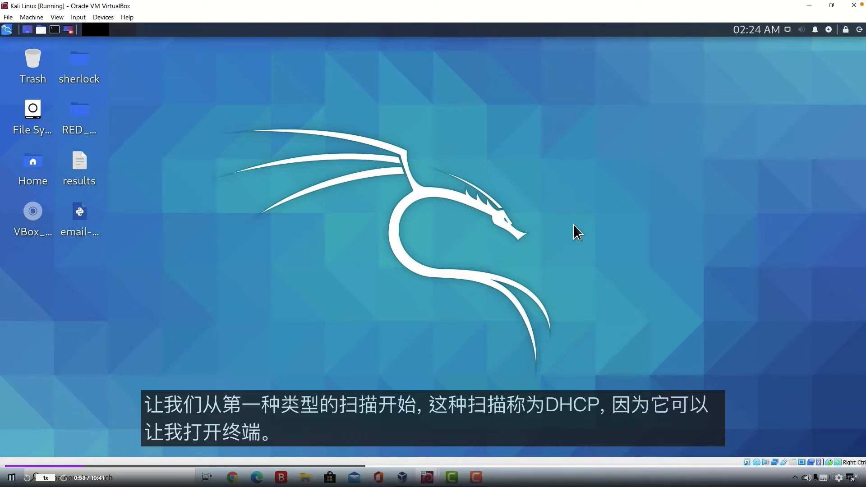
# Step: Open a terminal from the desktop and enter nmap -sS 192.168.1.6 for a SYN scan
pyautogui.rightClick(575, 231)
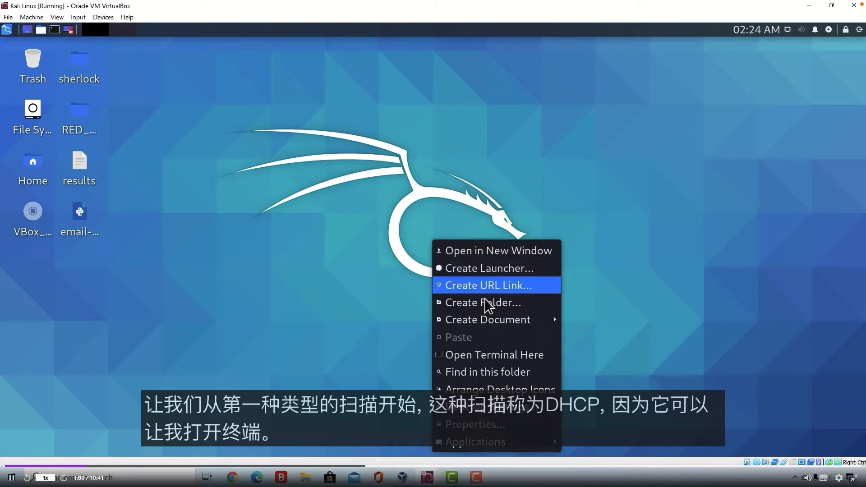
pyautogui.click(494, 354)
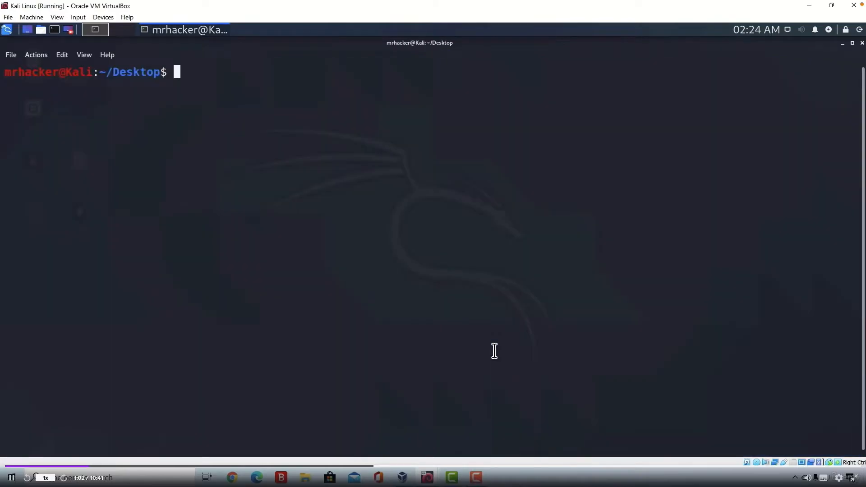
pyautogui.write('nm')
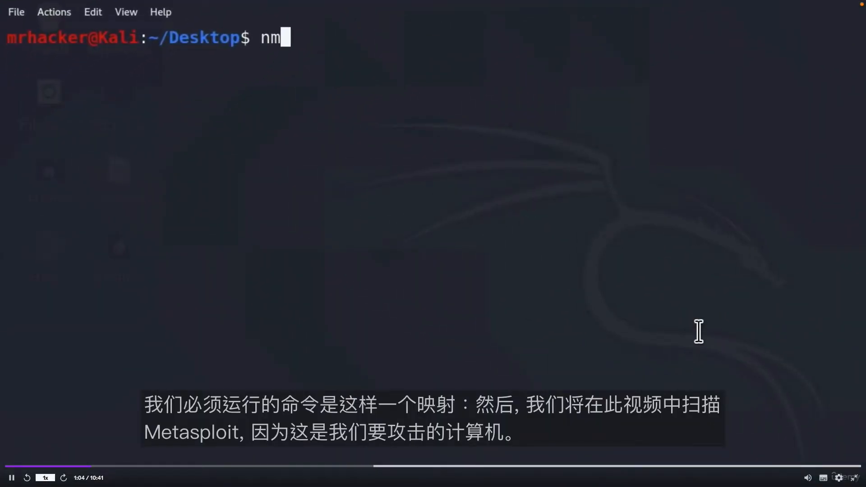
pyautogui.write('ap -s')
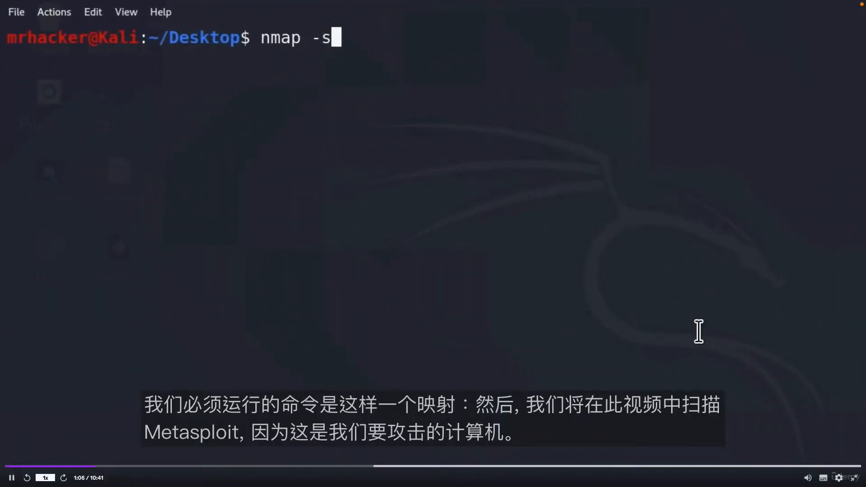
pyautogui.write('S')
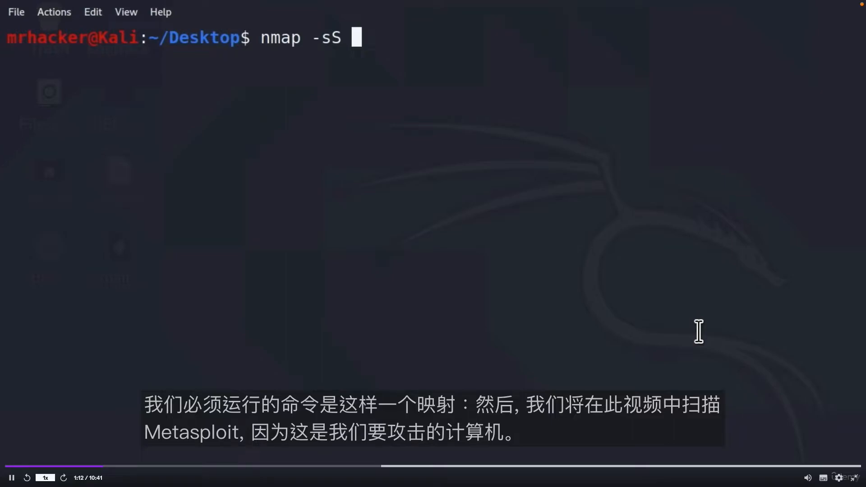
pyautogui.write('192.16')
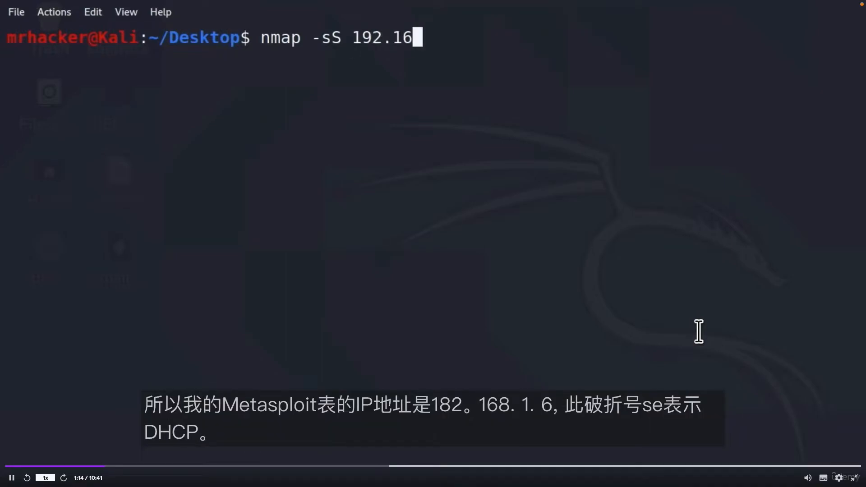
pyautogui.write('8')
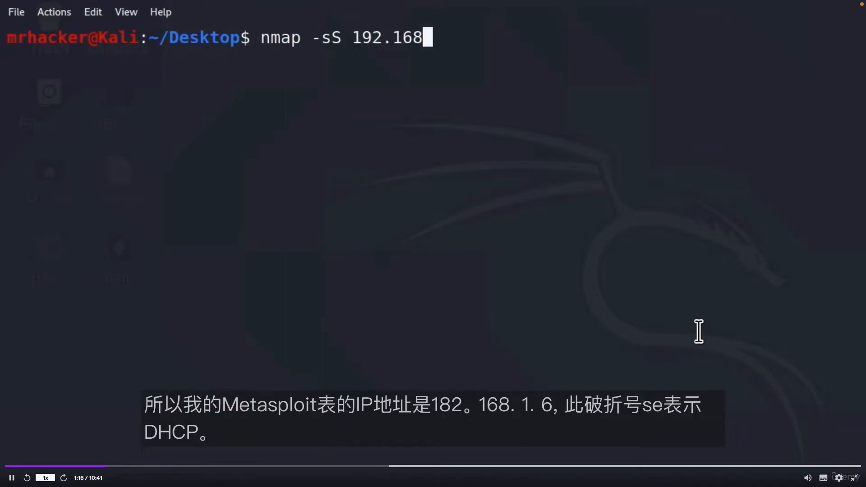
pyautogui.write('.1.6')
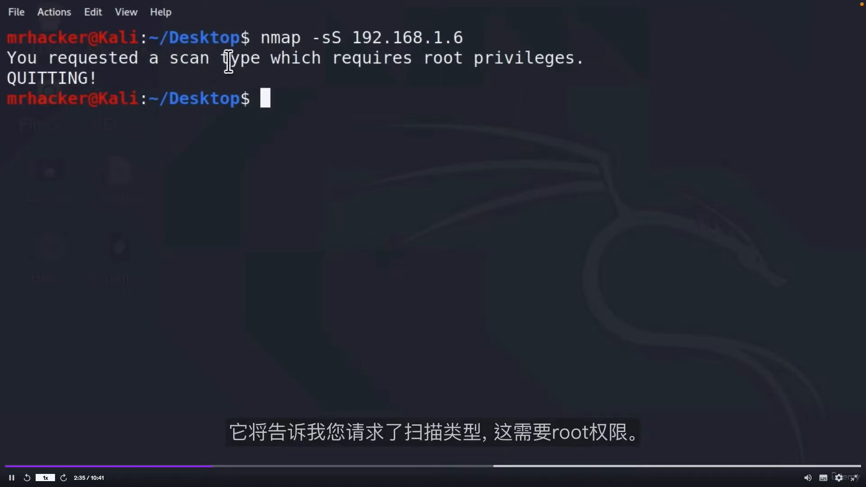
pyautogui.moveTo(496, 70)
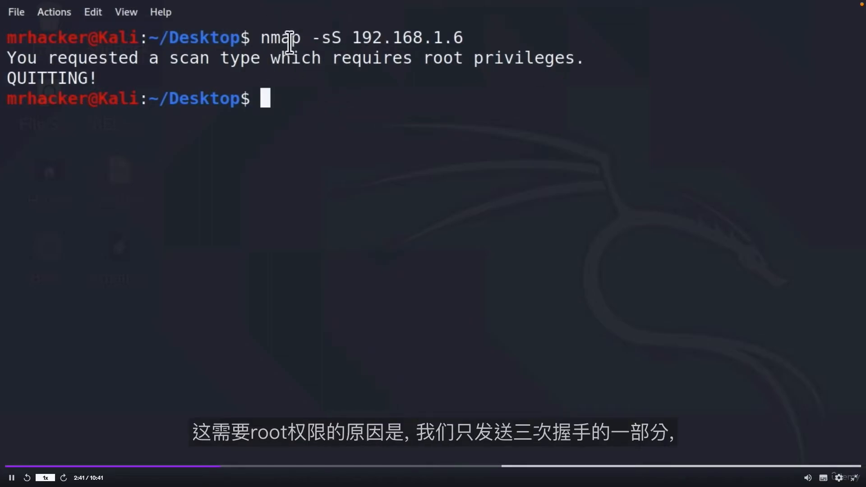
pyautogui.moveTo(333, 29)
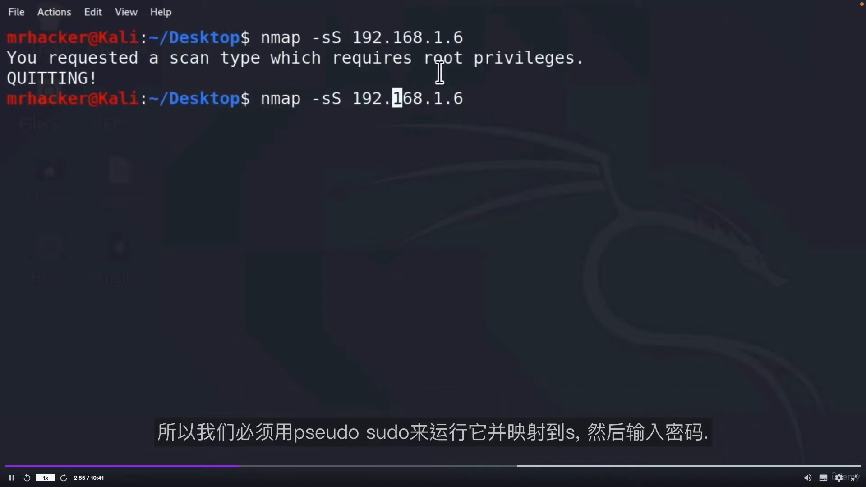
pyautogui.write('sudo')
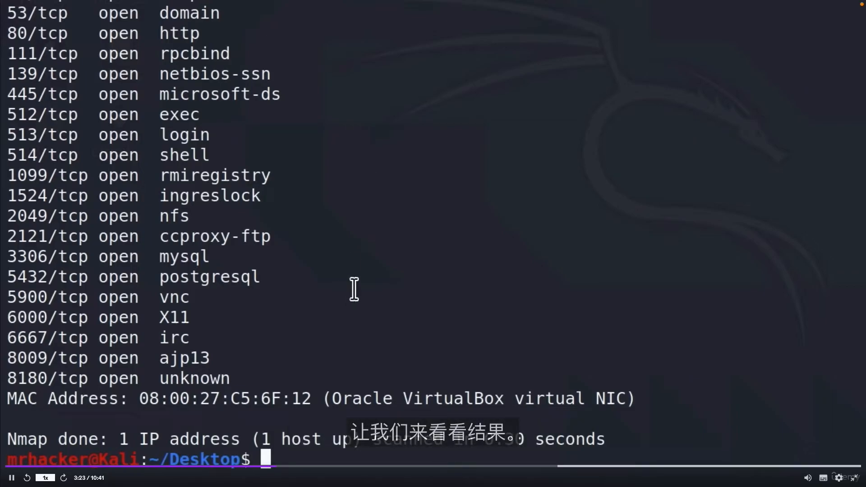
pyautogui.moveTo(337, 355)
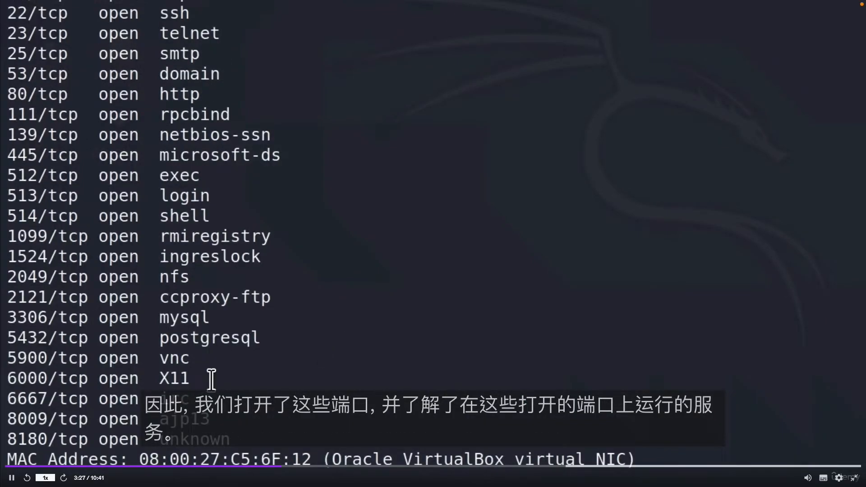
pyautogui.scroll(-3)
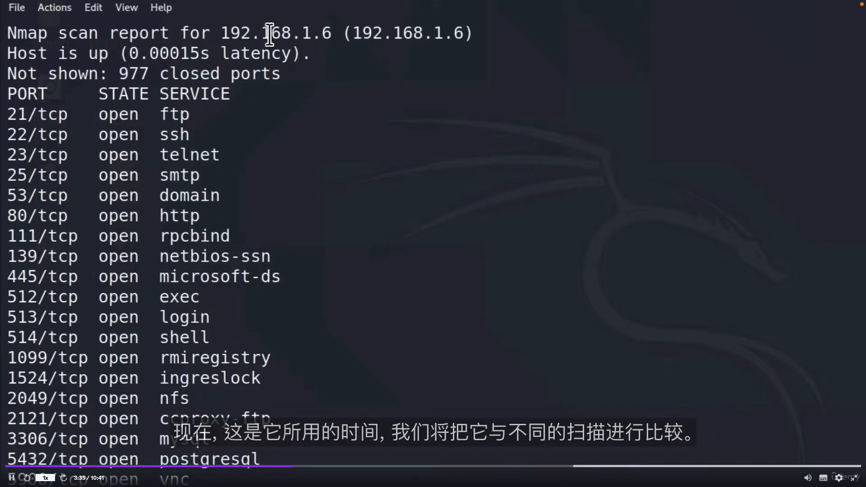
pyautogui.scroll(-3)
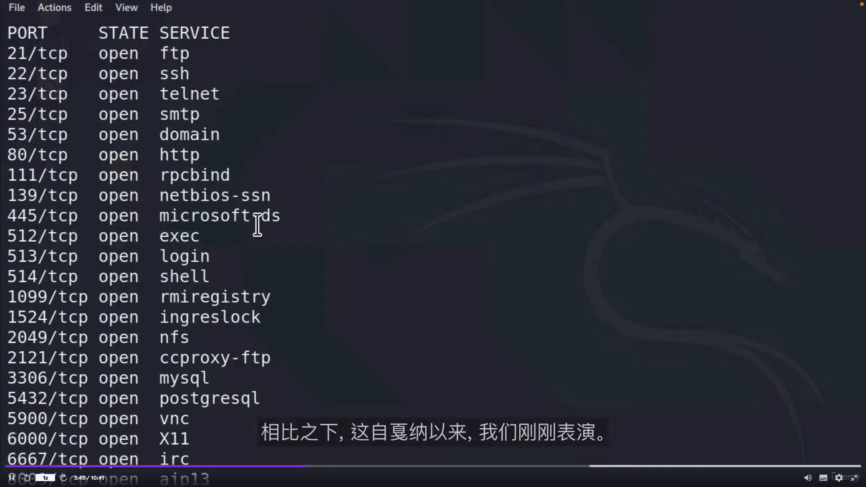
pyautogui.moveTo(286, 286)
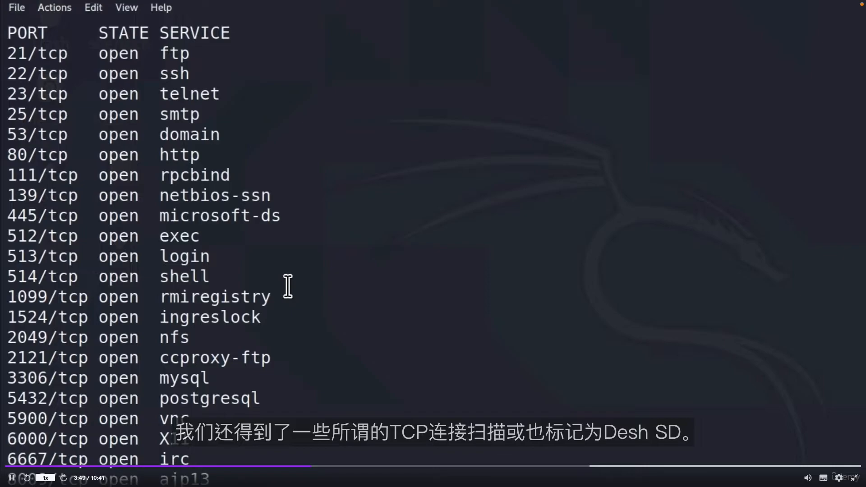
pyautogui.scroll(-3)
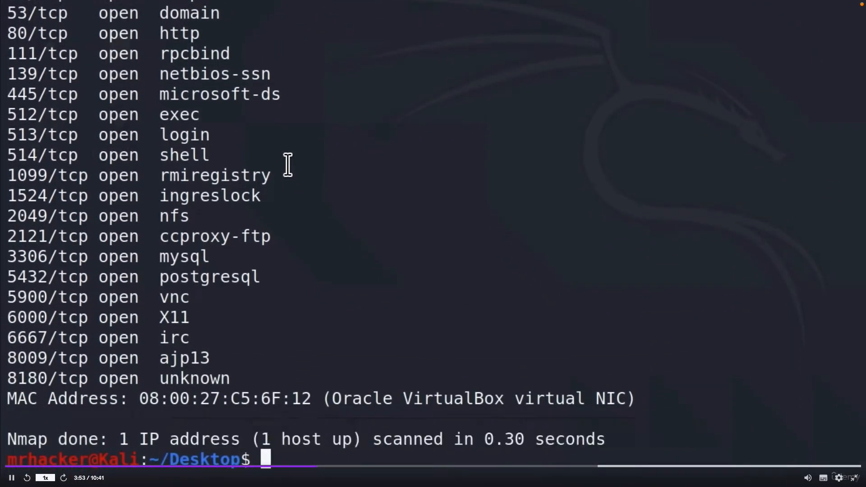
# Step: Rerun sudo nmap -sS 192.168.1.6, getting the same open ports in 0.22 seconds
pyautogui.write('sudo nmap -sS 192.168.1.6')
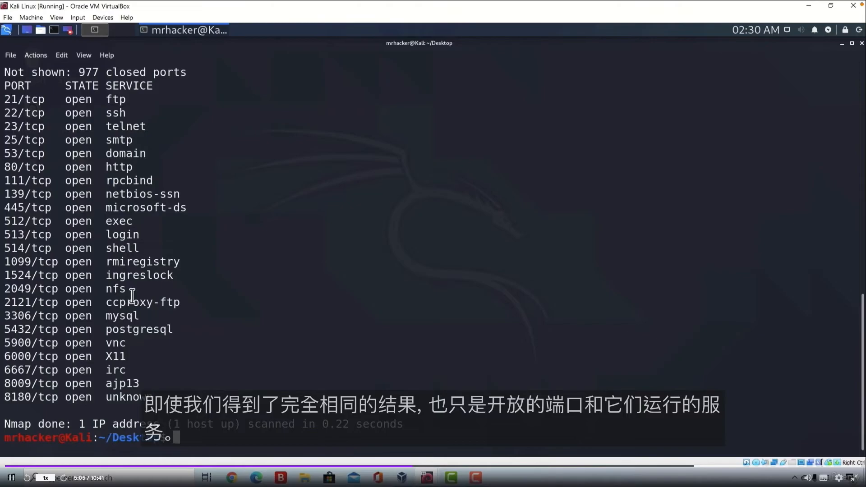
pyautogui.moveTo(182, 204)
pyautogui.write('sudo nmap')
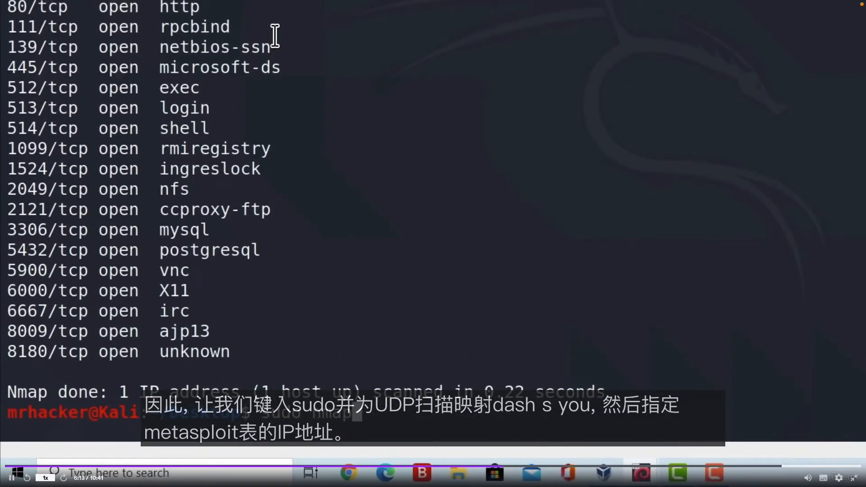
# Step: Begin a sudo nmap -sU UDP scan command against 192.168.1.6
pyautogui.write('-sU')
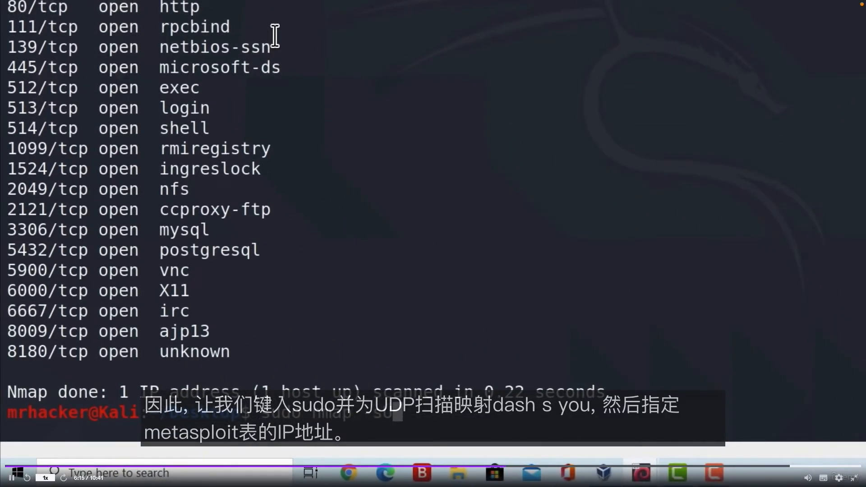
pyautogui.write('192.168')
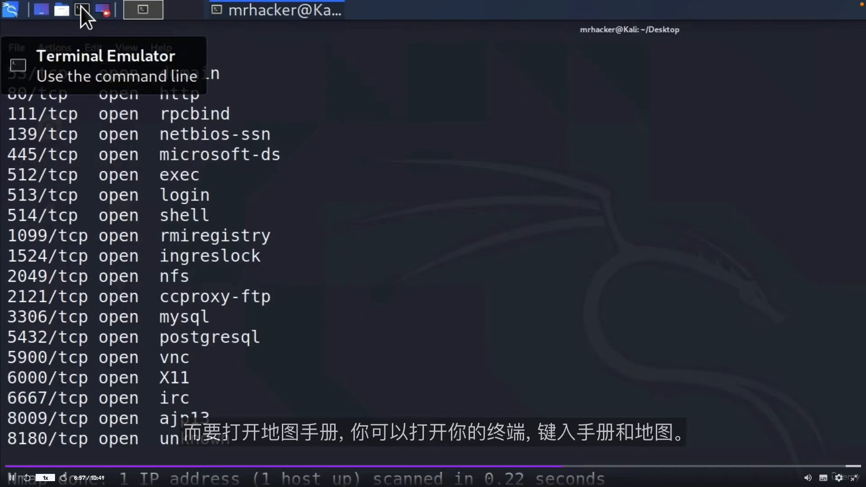
# Step: Open a second terminal and run man nmap to show the manual page
pyautogui.click(82, 10)
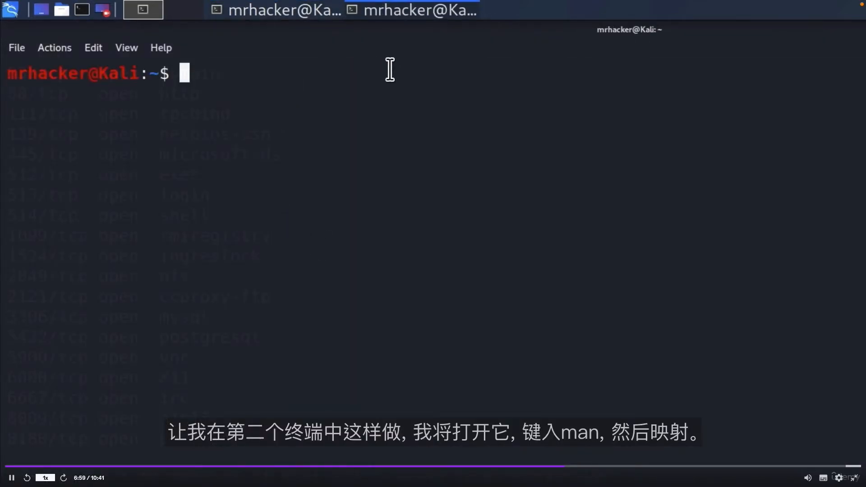
pyautogui.moveTo(343, 105)
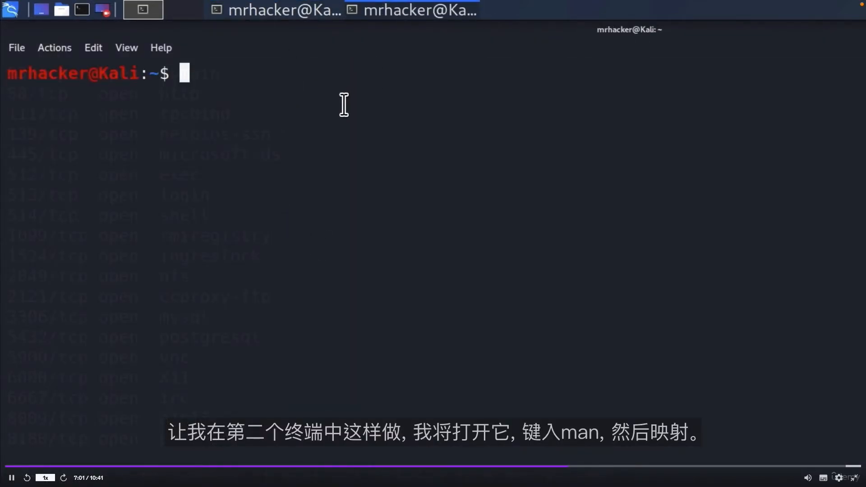
pyautogui.write('man')
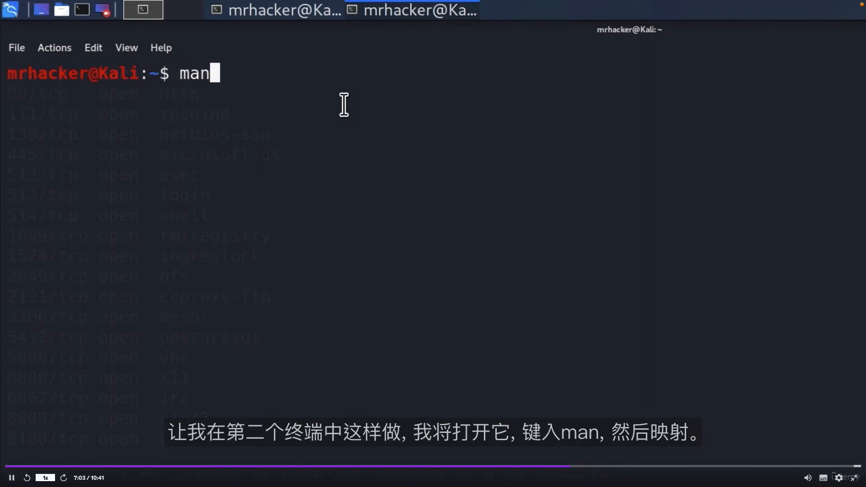
pyautogui.write('nmap')
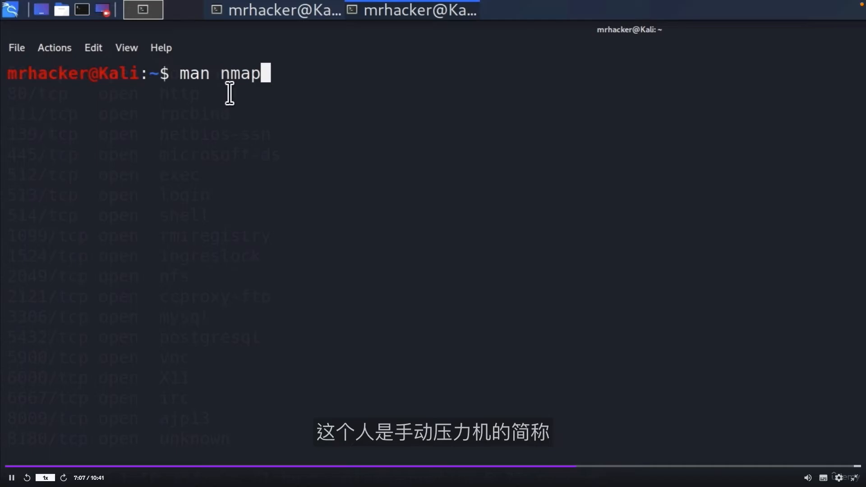
pyautogui.press('Return')
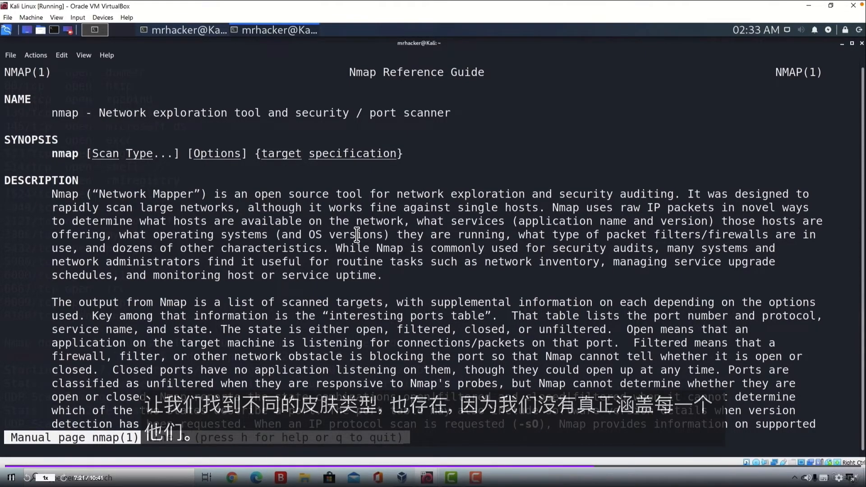
# Step: Scroll the nmap manual down to Port Scanning Basics describing the six port states
pyautogui.scroll(-3)
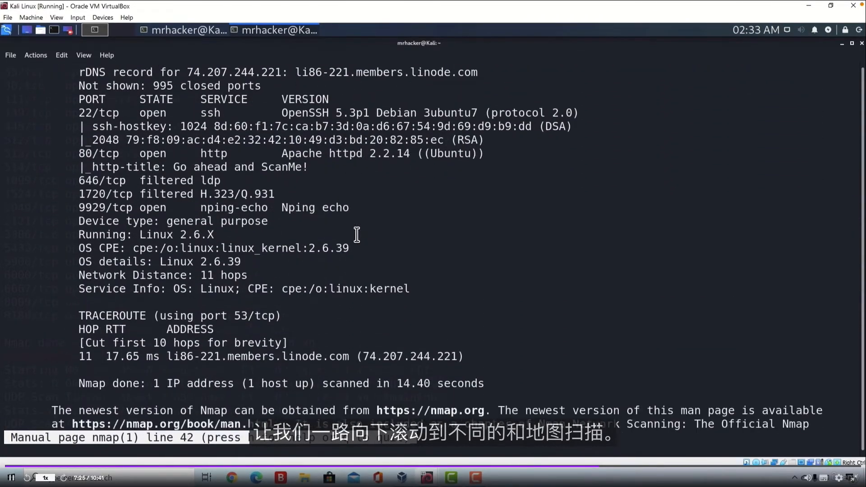
pyautogui.scroll(-3)
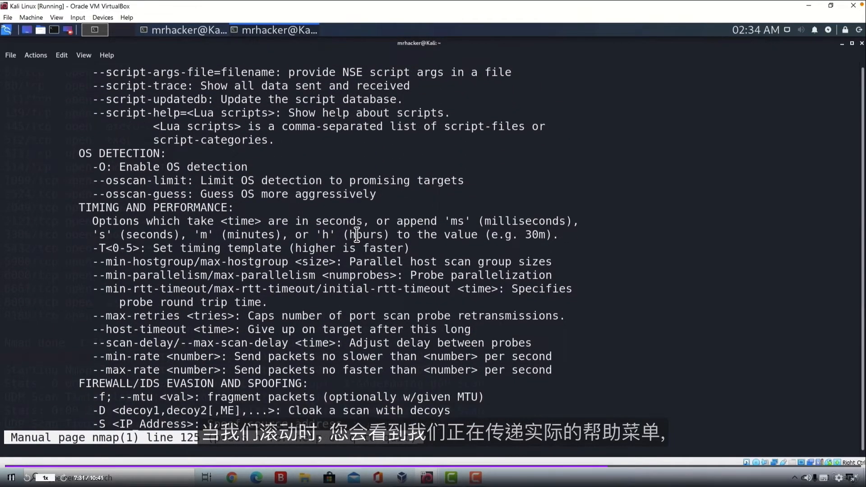
pyautogui.scroll(-3)
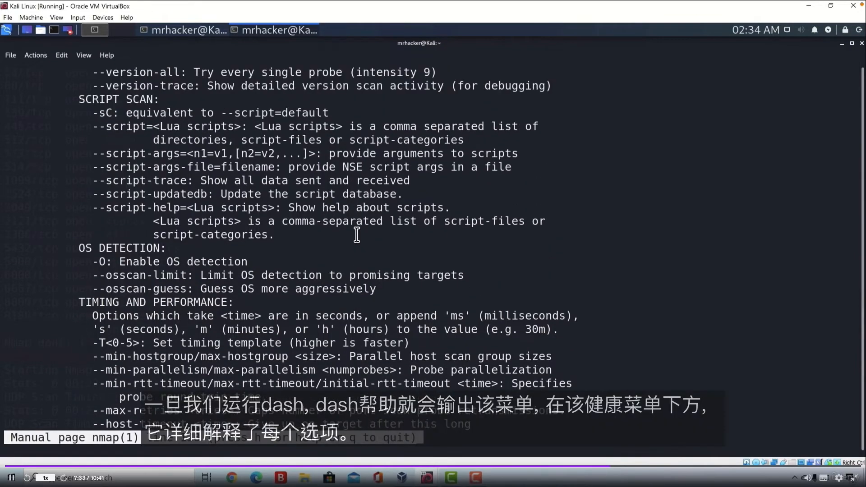
pyautogui.scroll(-3)
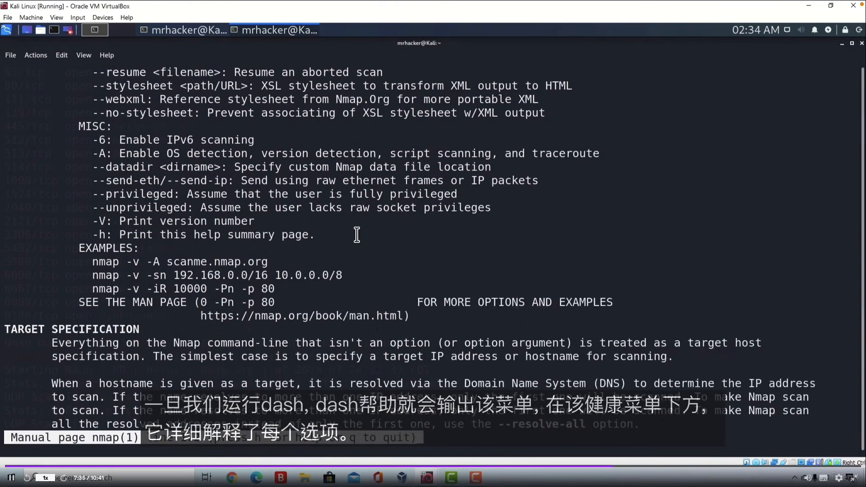
pyautogui.scroll(-3)
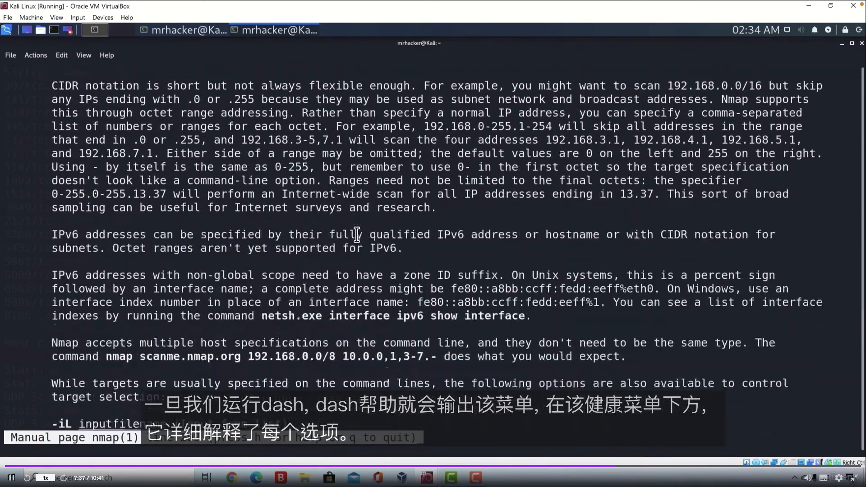
pyautogui.scroll(-3)
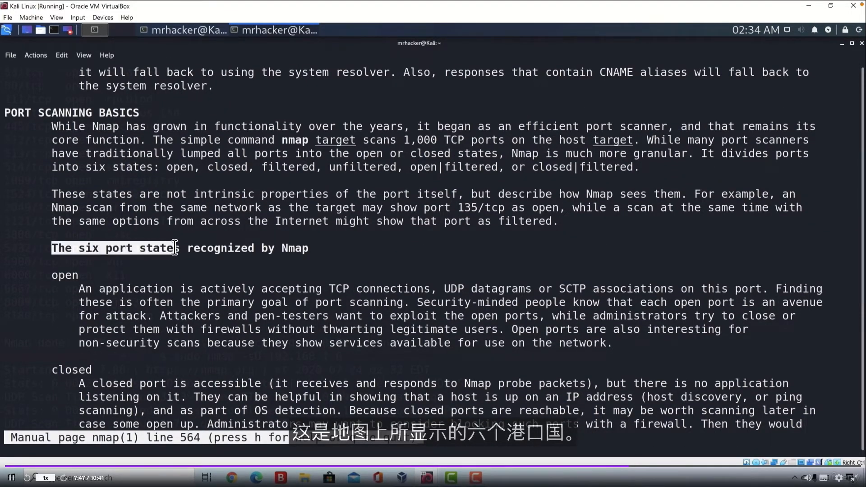
# Step: Scroll the nmap man page past the six port states down to the -sS TCP SYN scan technique
pyautogui.click(323, 248)
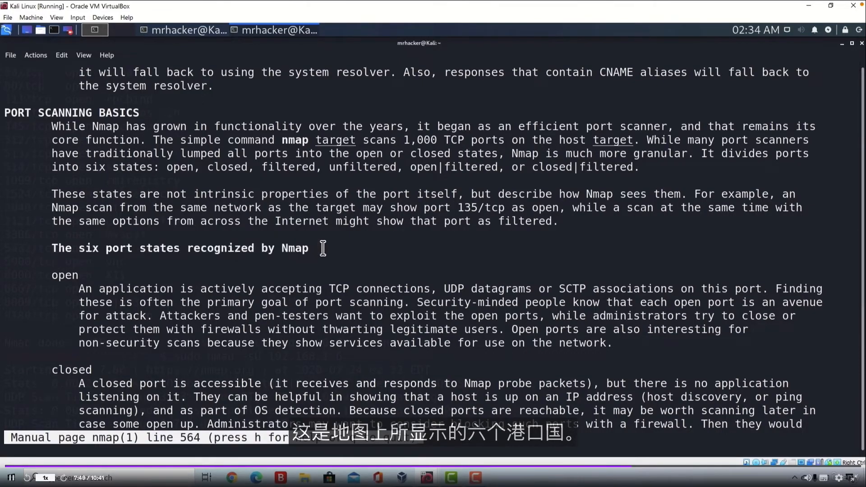
pyautogui.scroll(-3)
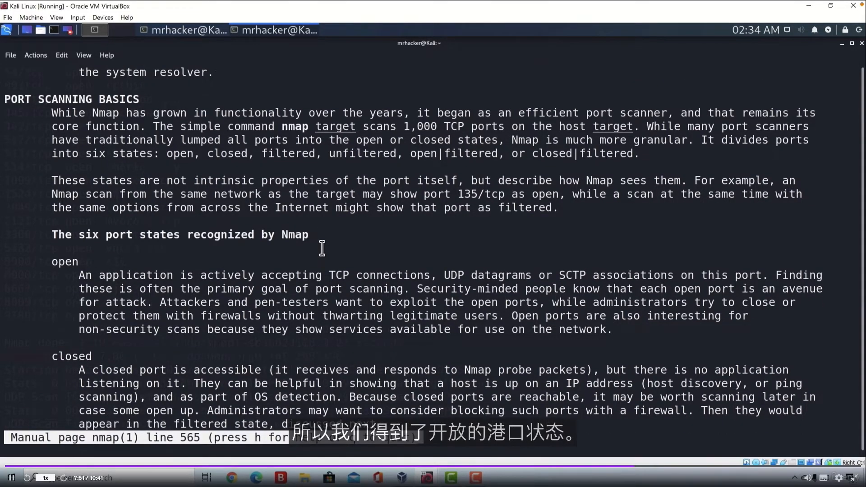
pyautogui.scroll(-3)
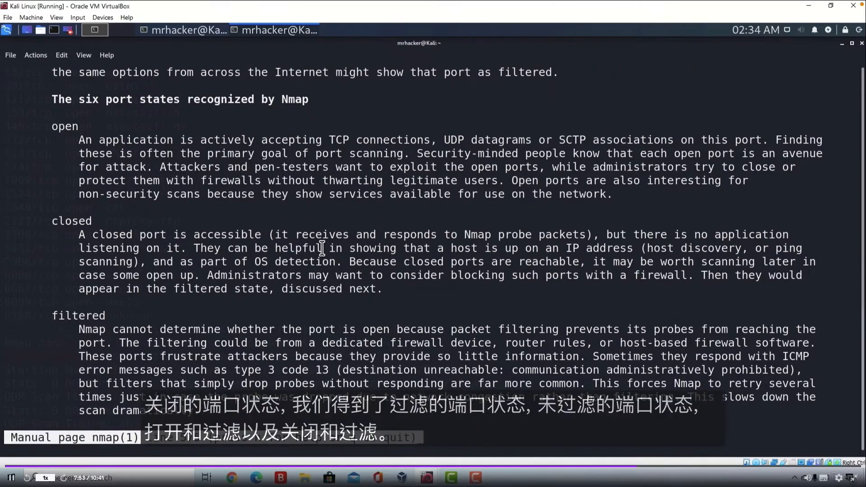
pyautogui.scroll(-3)
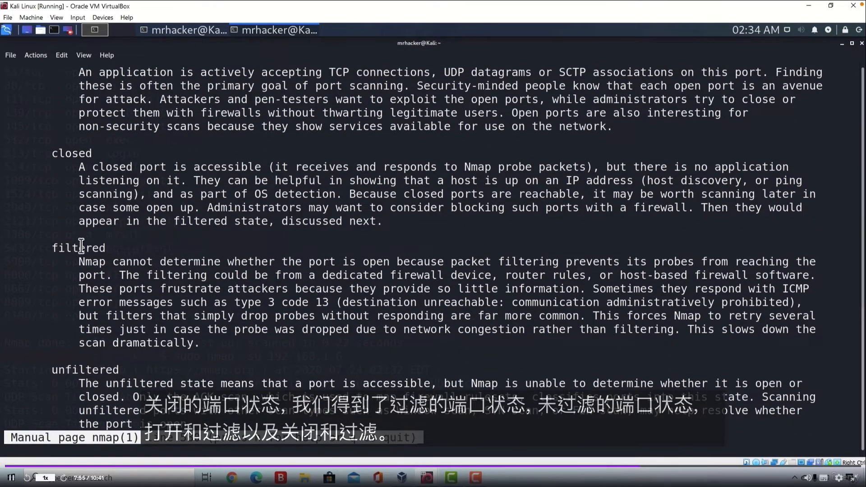
pyautogui.scroll(-3)
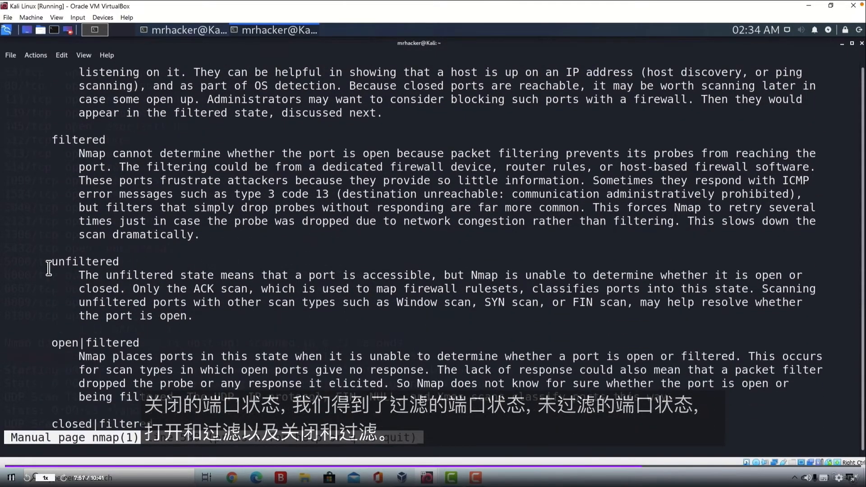
pyautogui.scroll(-3)
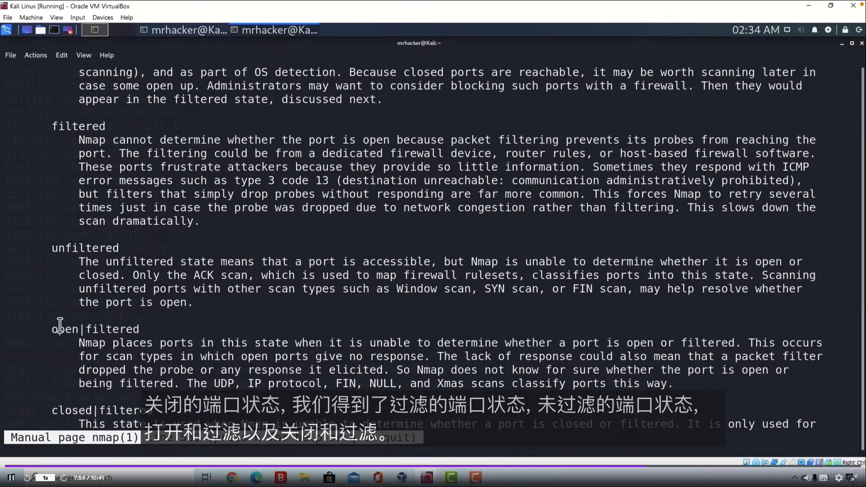
pyautogui.scroll(-3)
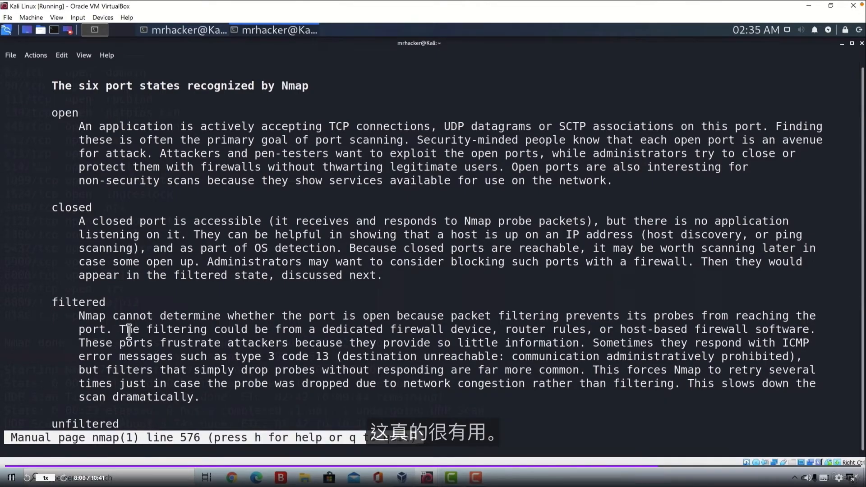
pyautogui.scroll(-3)
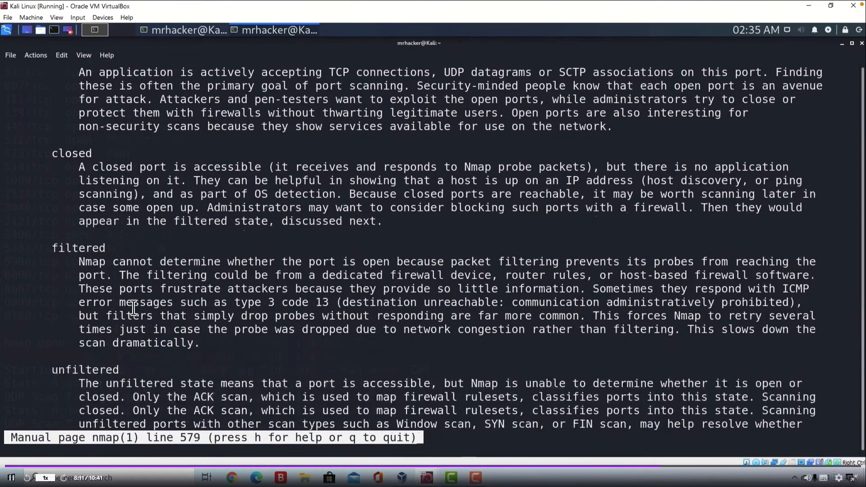
pyautogui.scroll(-3)
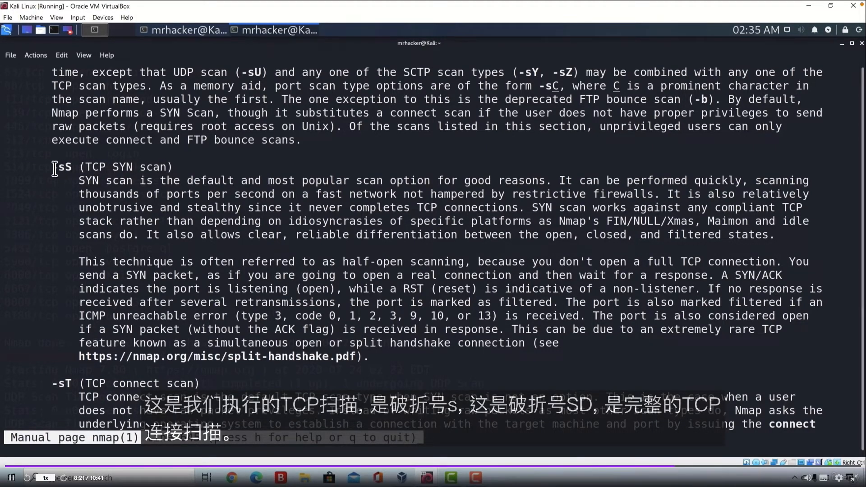
# Step: Scroll through the scan techniques -sS, -sT, -sU, -sY, -sN/-sF/-sX, -sA, -sW, -sM down to --scanflags
pyautogui.scroll(-3)
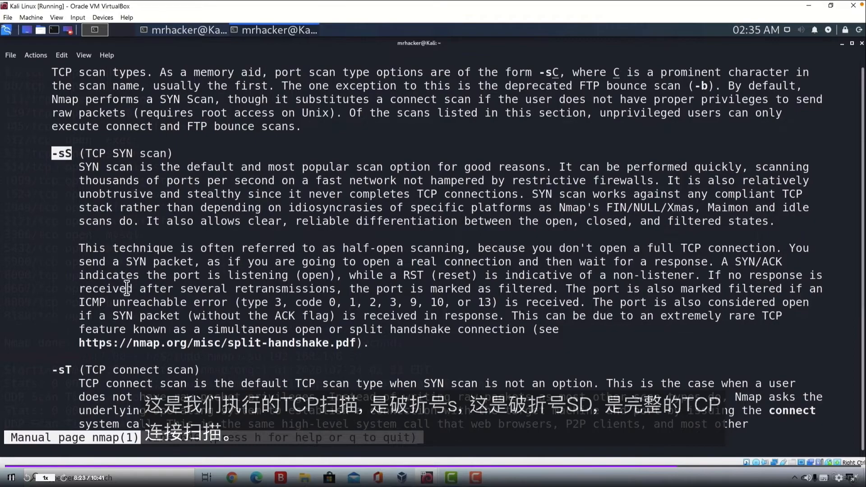
pyautogui.scroll(-3)
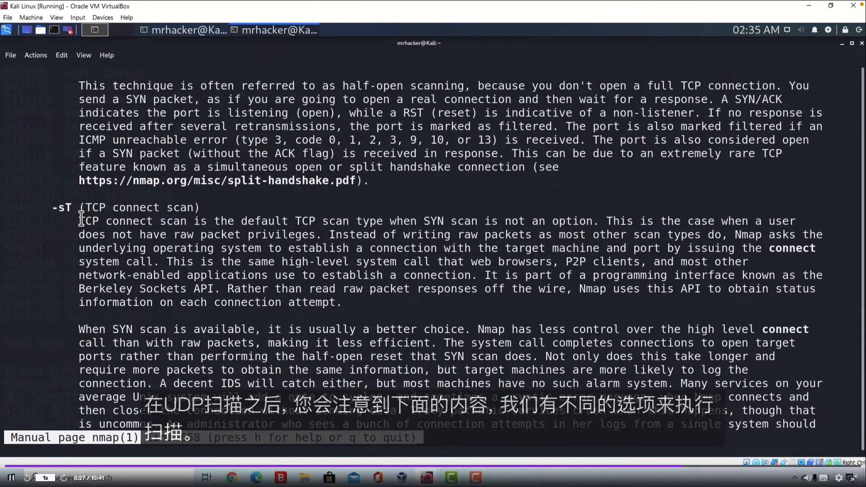
pyautogui.scroll(-3)
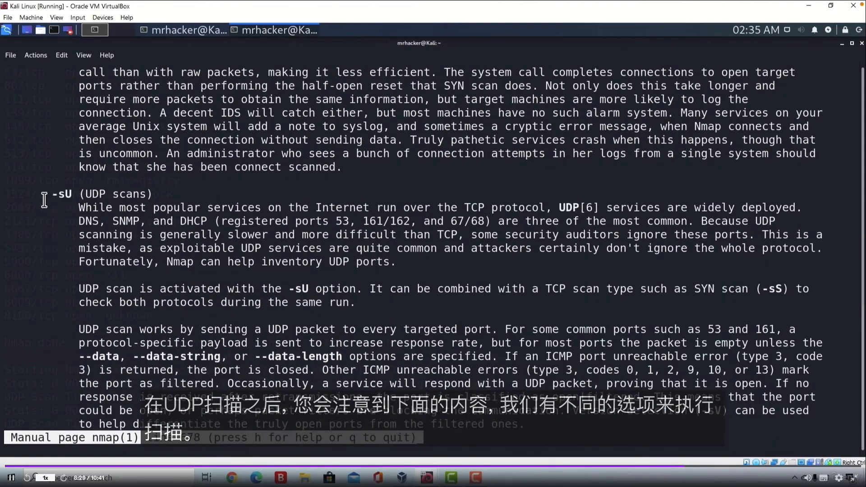
pyautogui.scroll(-3)
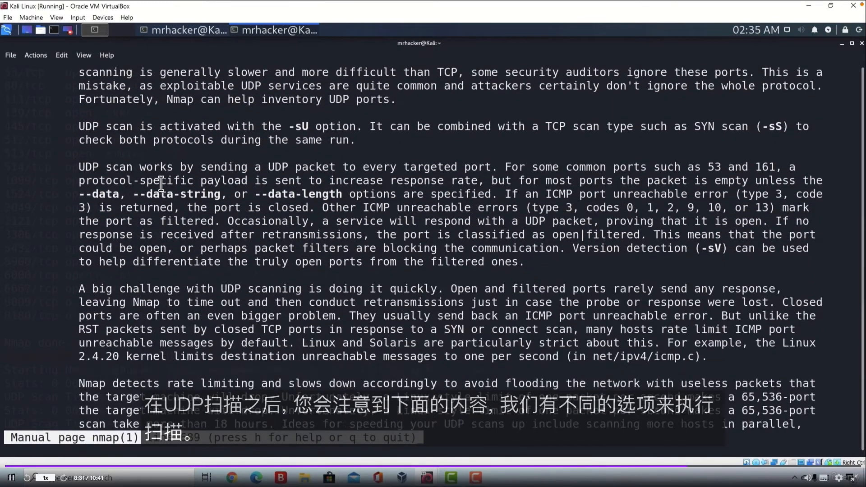
pyautogui.scroll(-3)
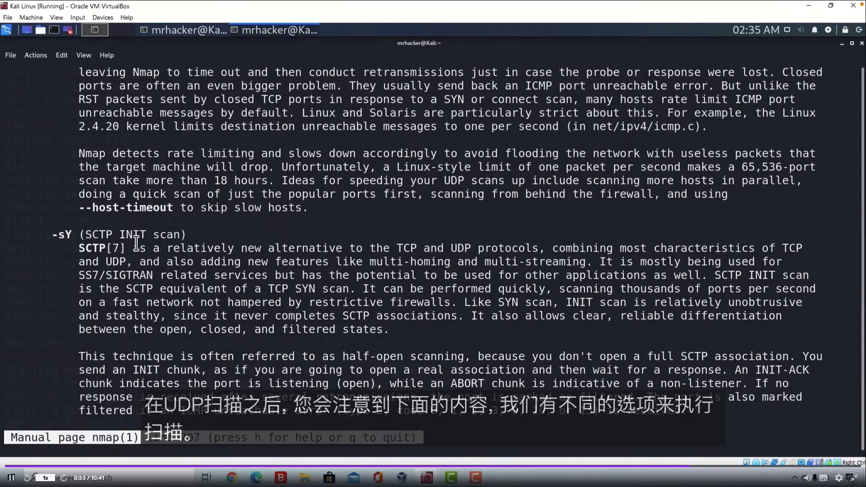
pyautogui.scroll(-3)
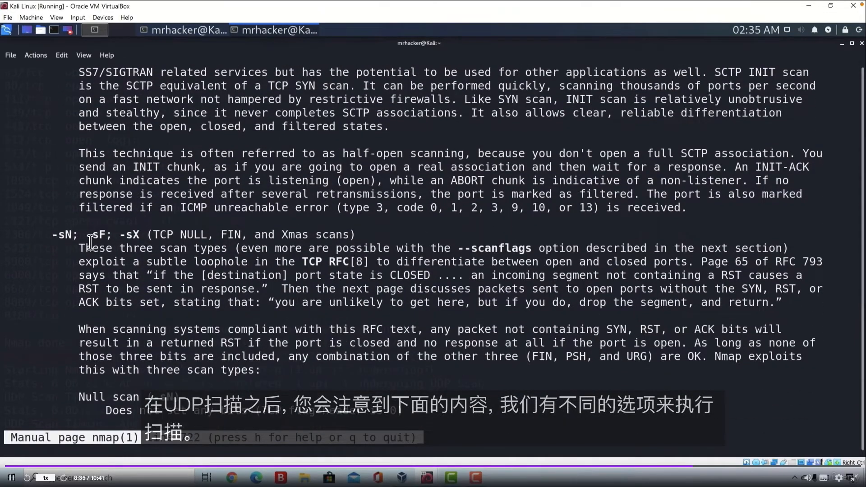
pyautogui.scroll(-3)
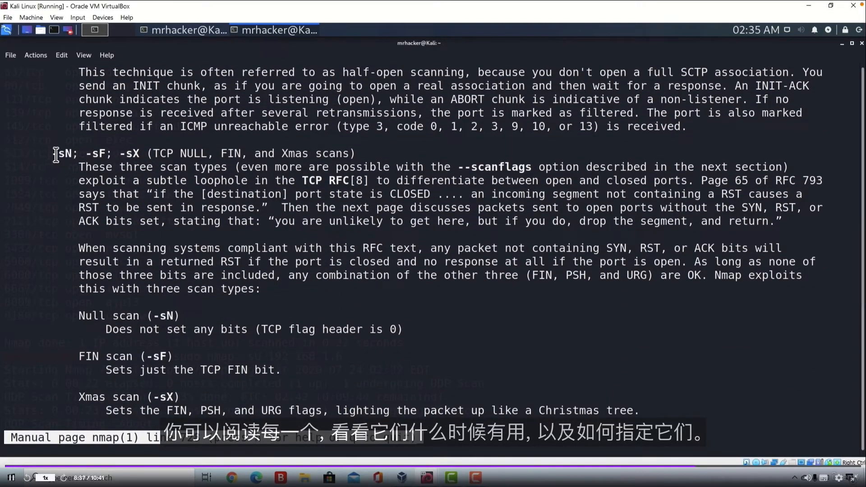
pyautogui.scroll(-3)
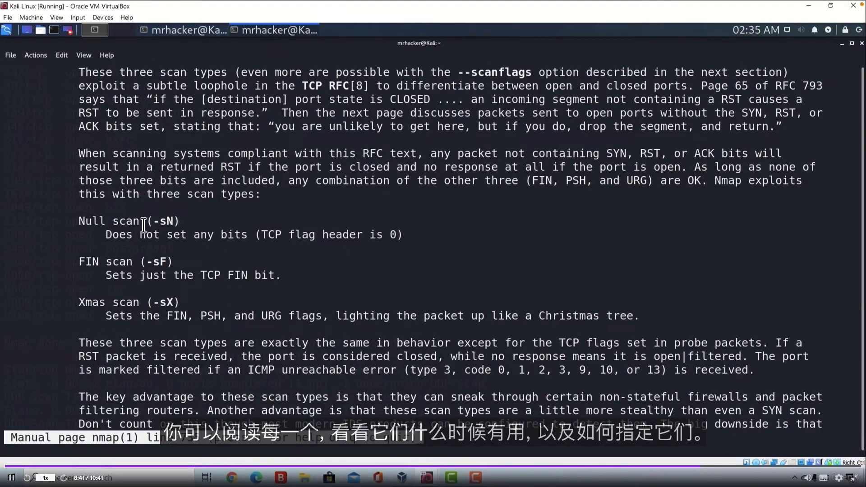
pyautogui.scroll(-3)
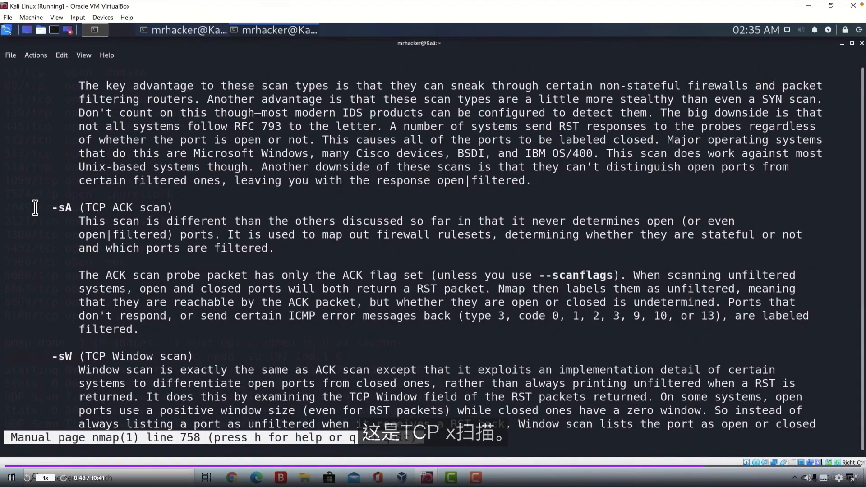
pyautogui.scroll(-3)
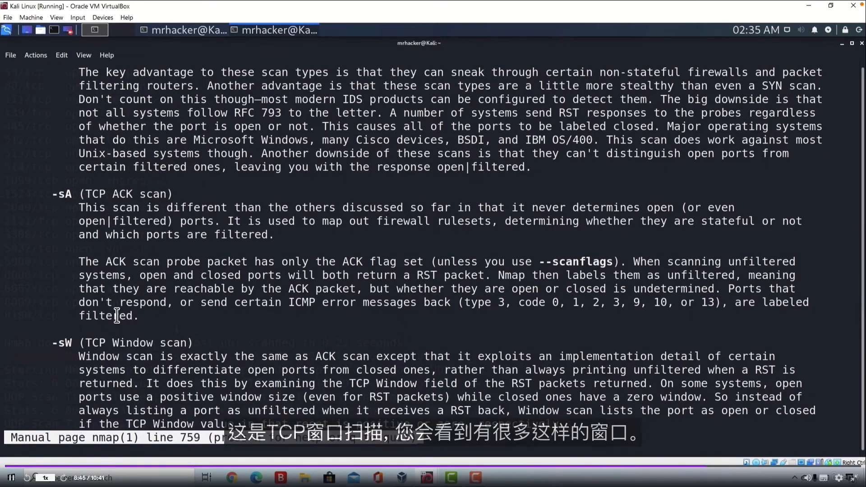
pyautogui.scroll(-3)
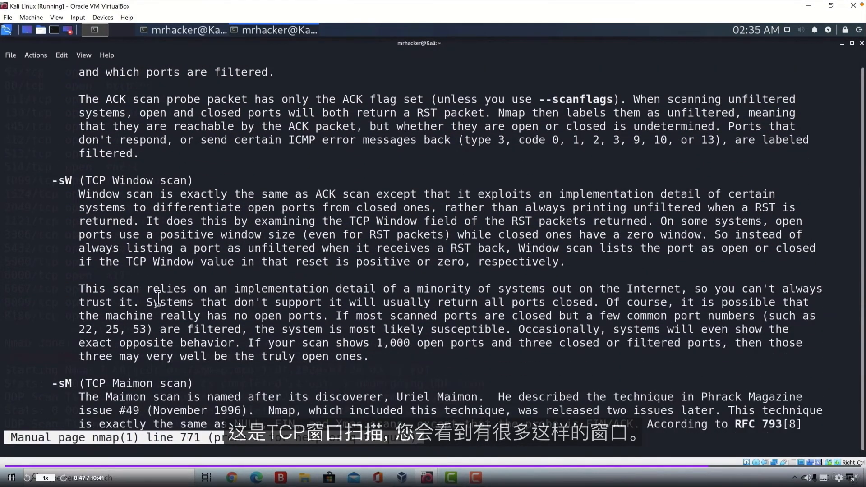
pyautogui.scroll(-3)
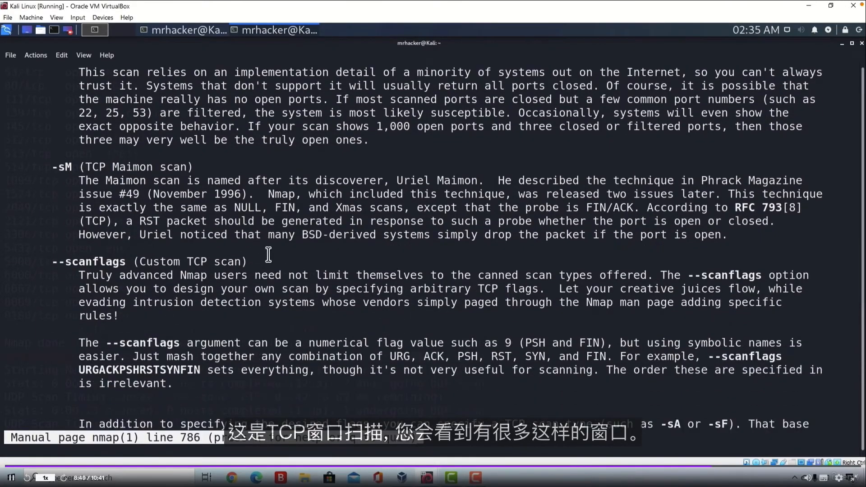
pyautogui.scroll(-3)
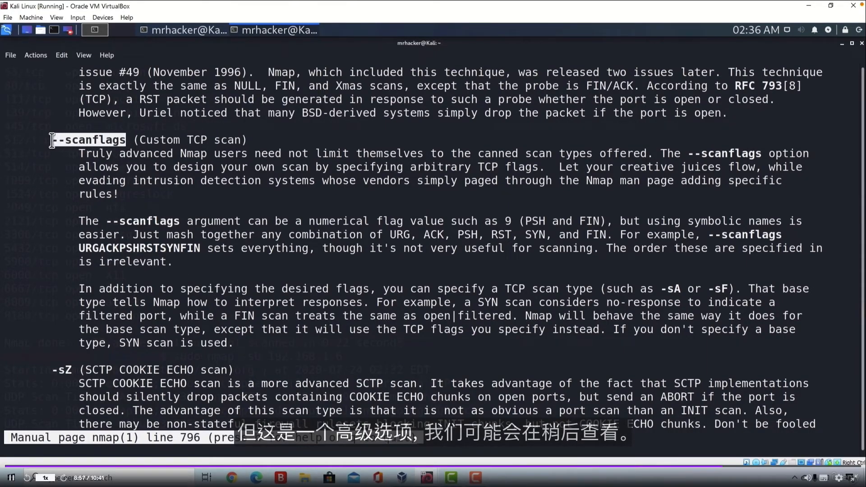
# Step: Highlight -sZ and scroll through the -sI, -sO and -b scan types, ending back at -sS
pyautogui.scroll(-3)
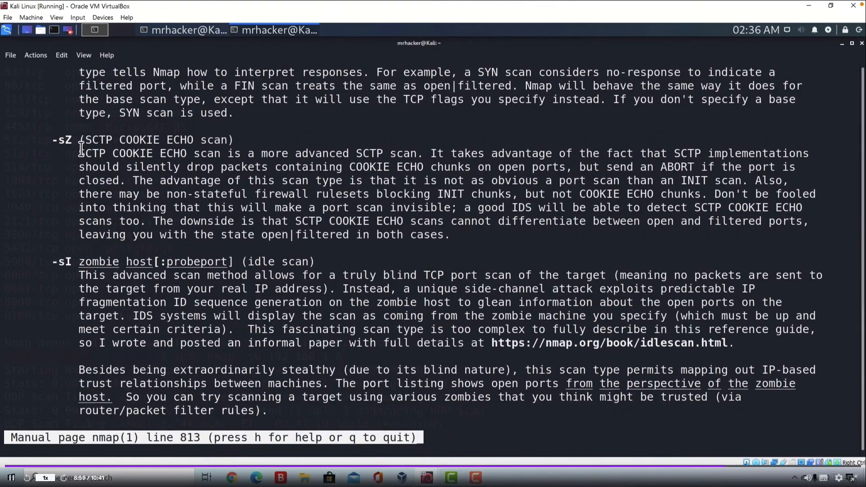
pyautogui.doubleClick(60, 140)
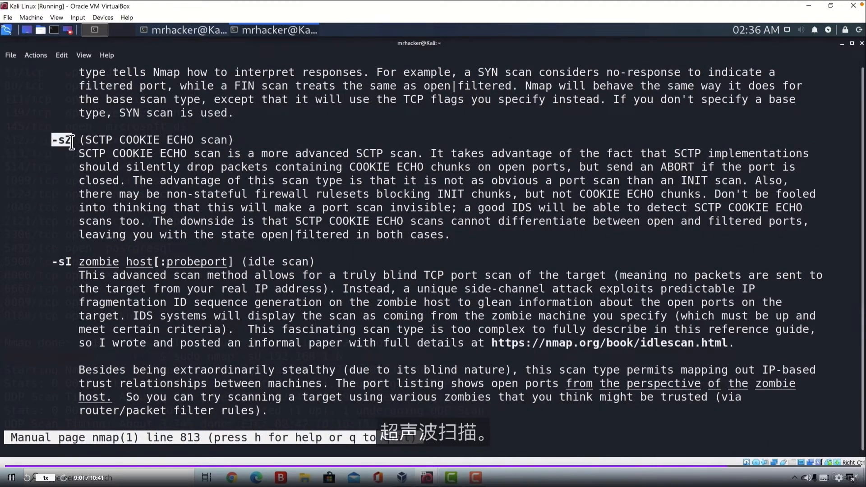
pyautogui.scroll(-3)
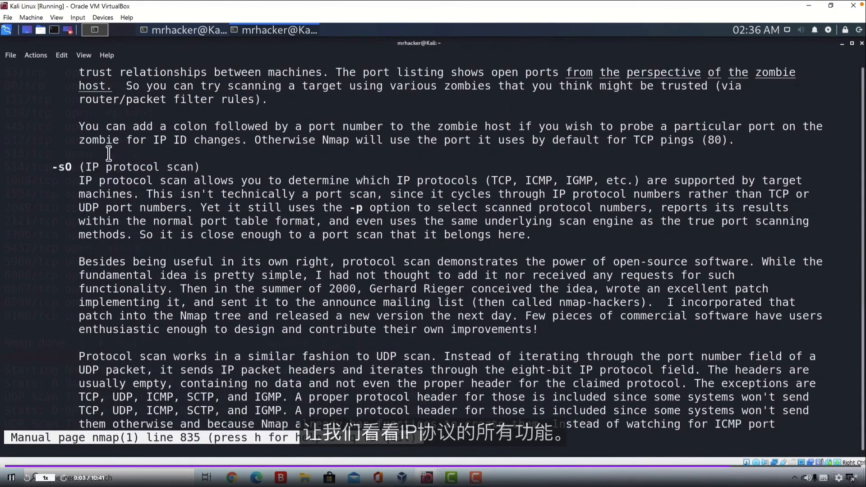
pyautogui.scroll(-3)
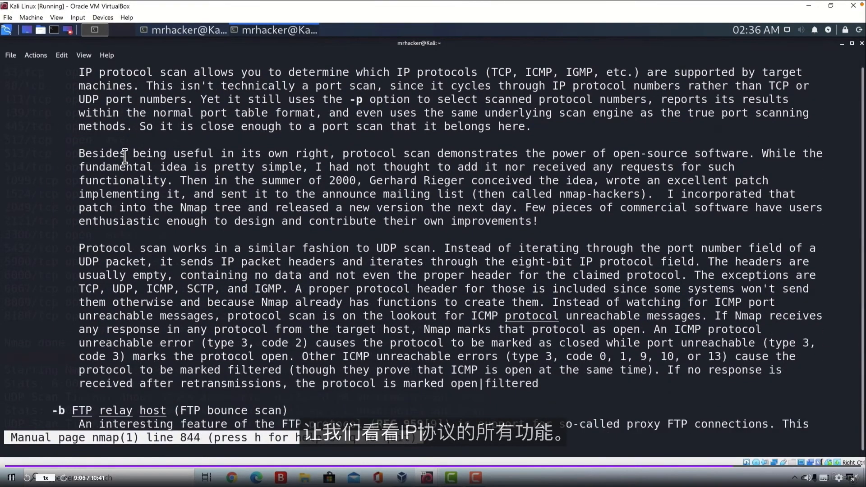
pyautogui.scroll(-3)
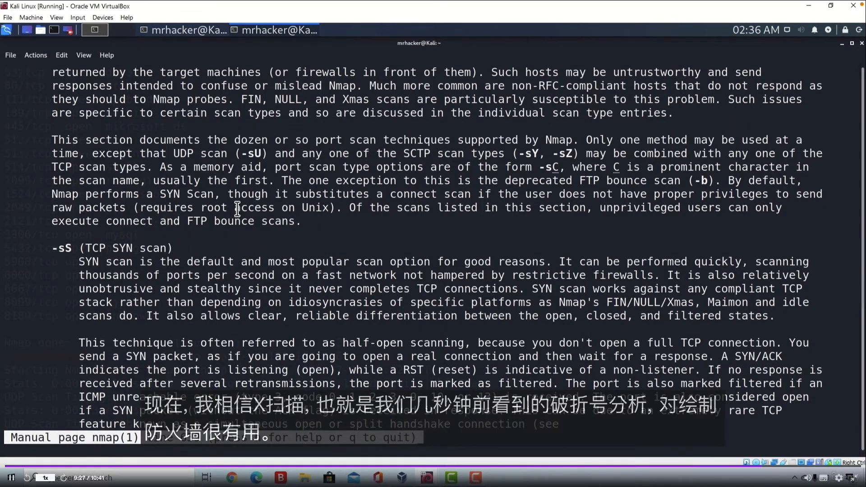
pyautogui.moveTo(254, 347)
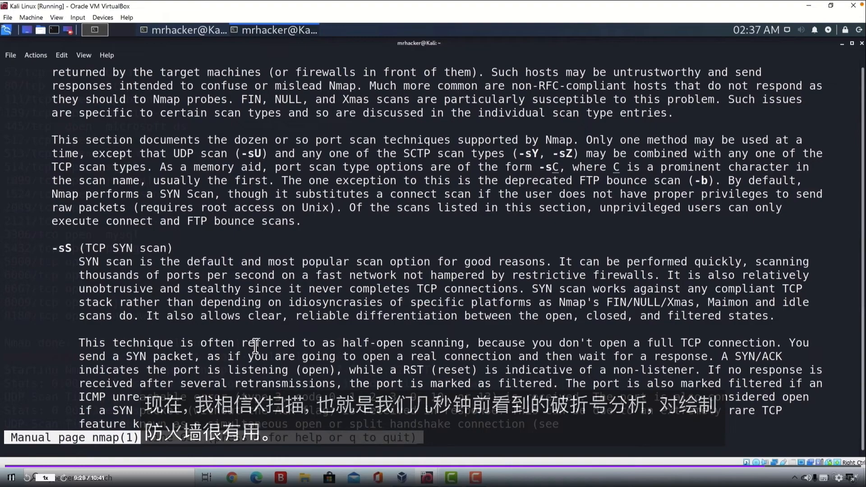
pyautogui.moveTo(264, 320)
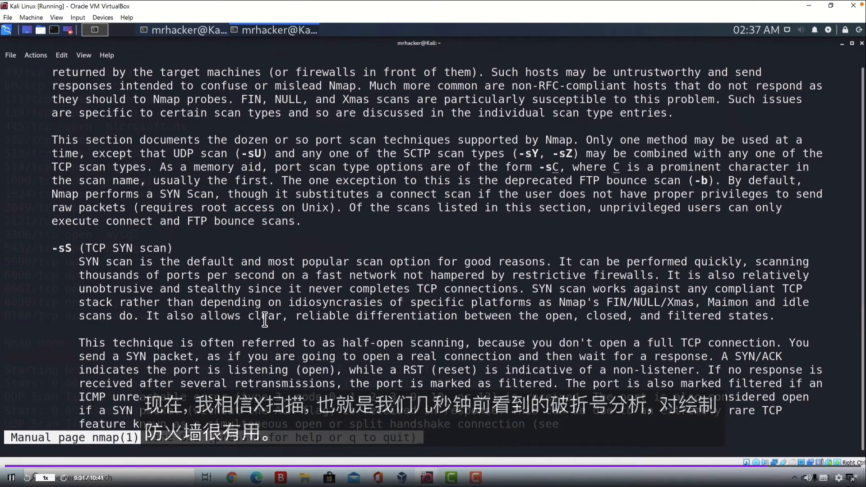
pyautogui.moveTo(294, 287)
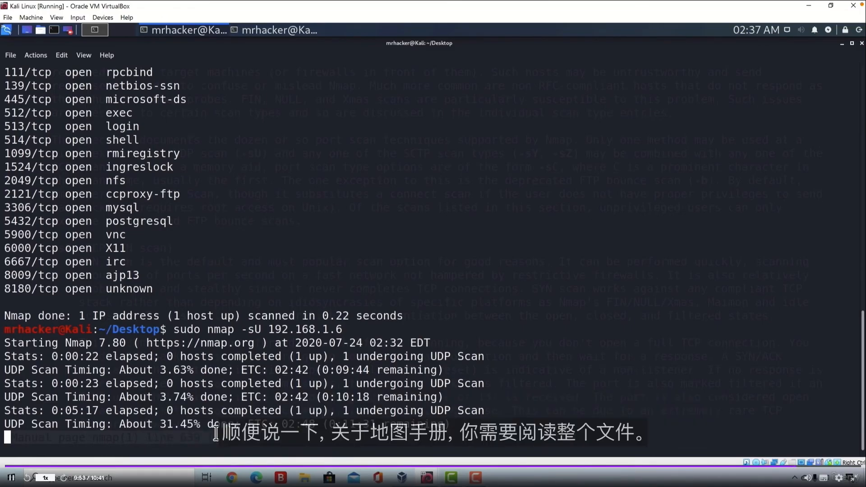
pyautogui.moveTo(288, 271)
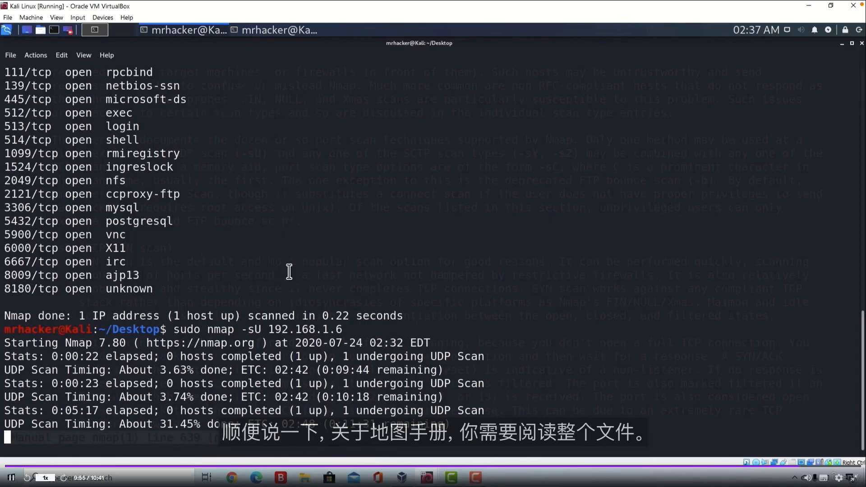
pyautogui.moveTo(274, 315)
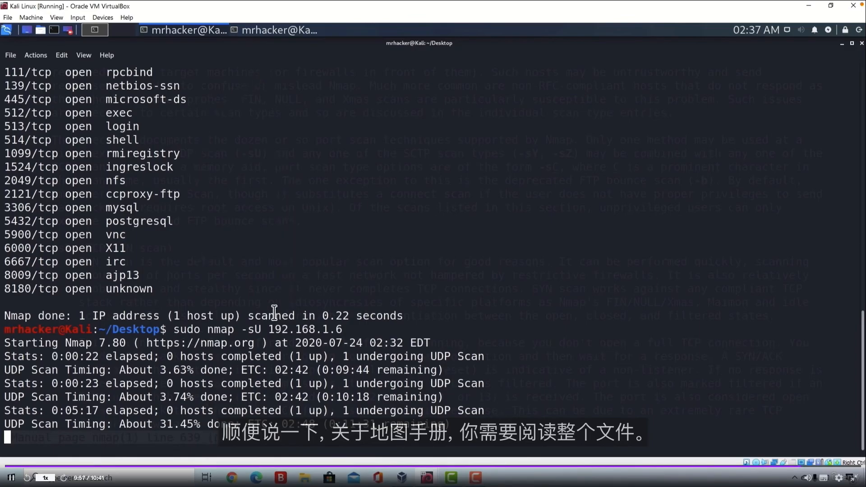